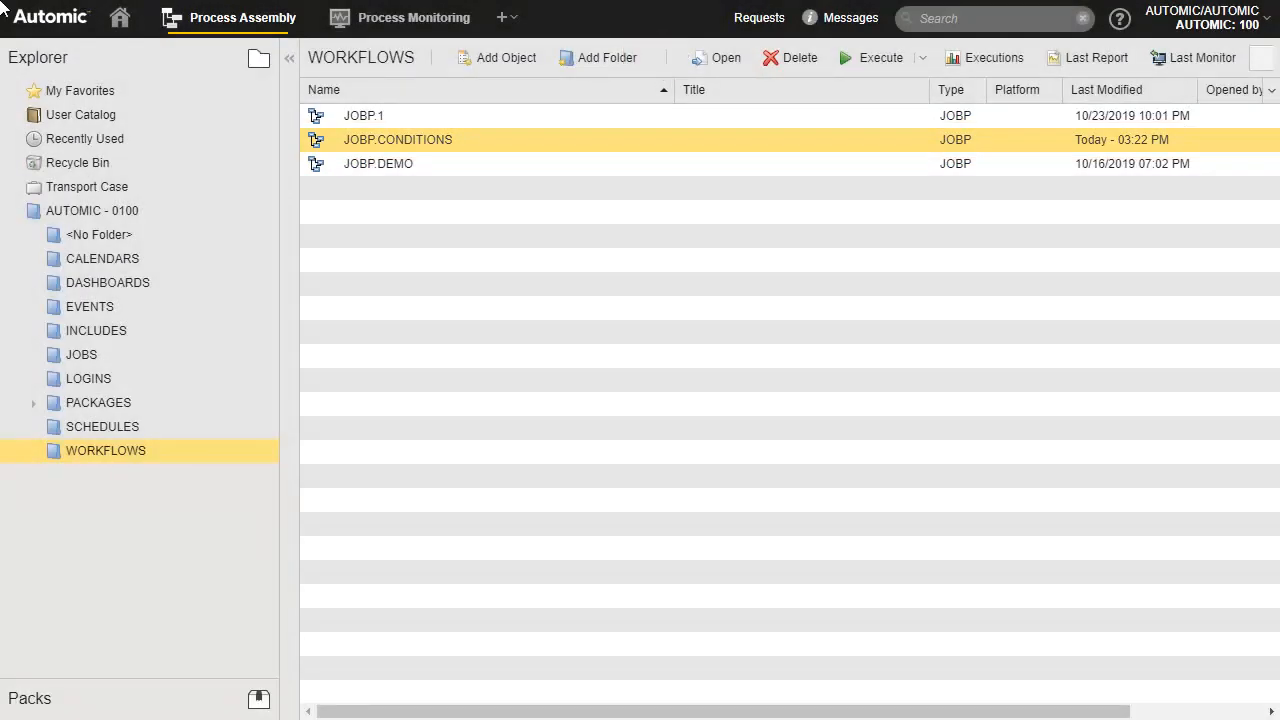
Open the JOBP.CONDITIONS workflow and select its JOBS.WIN.2 task box
double_click(397, 139)
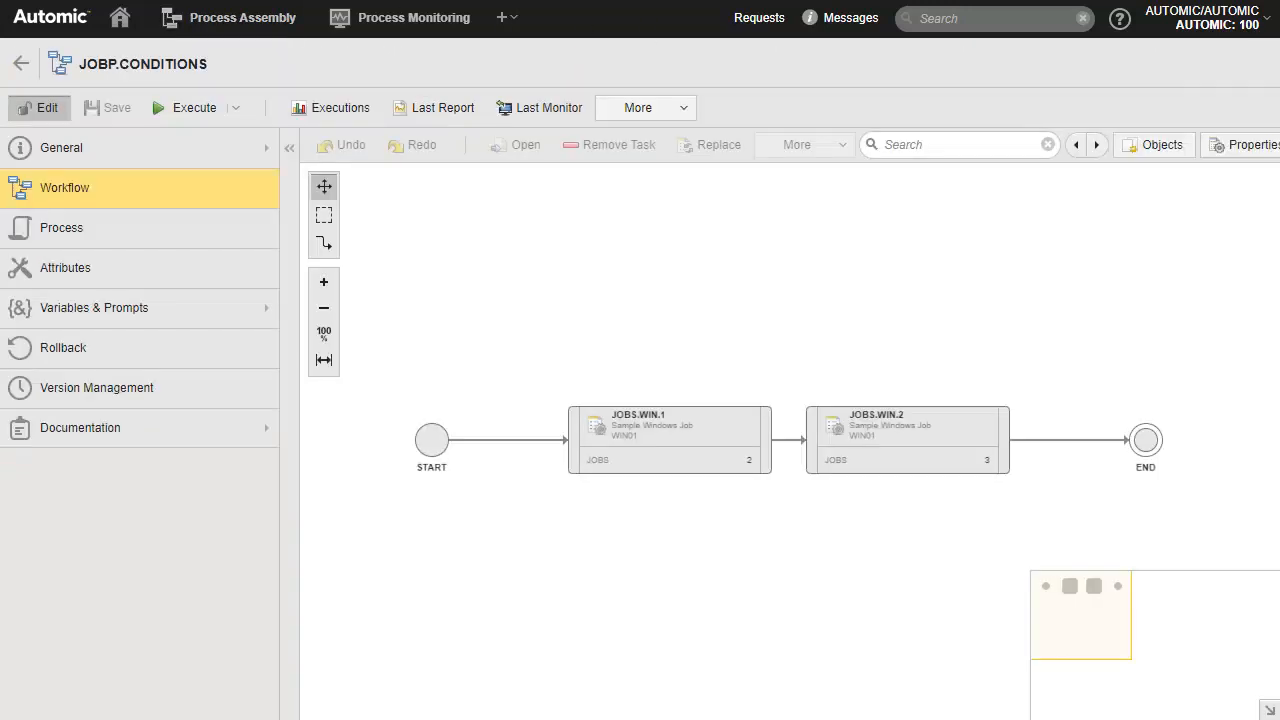
click(907, 440)
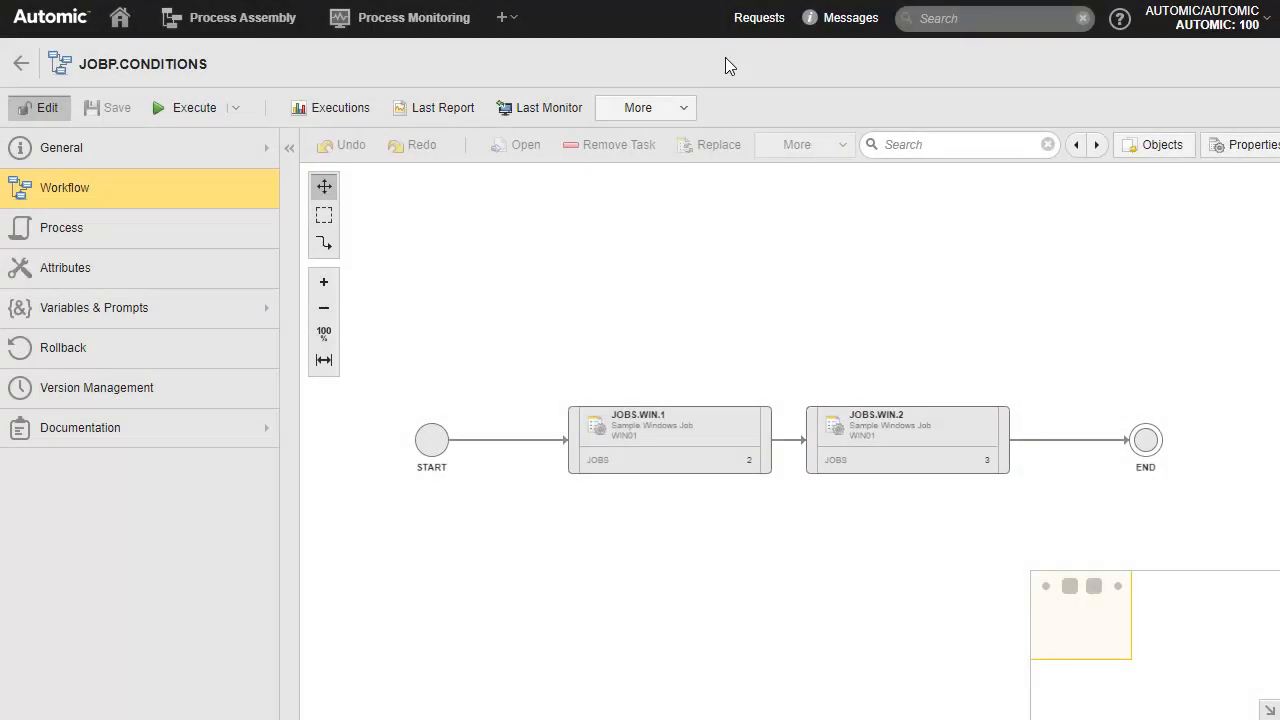
click(905, 440)
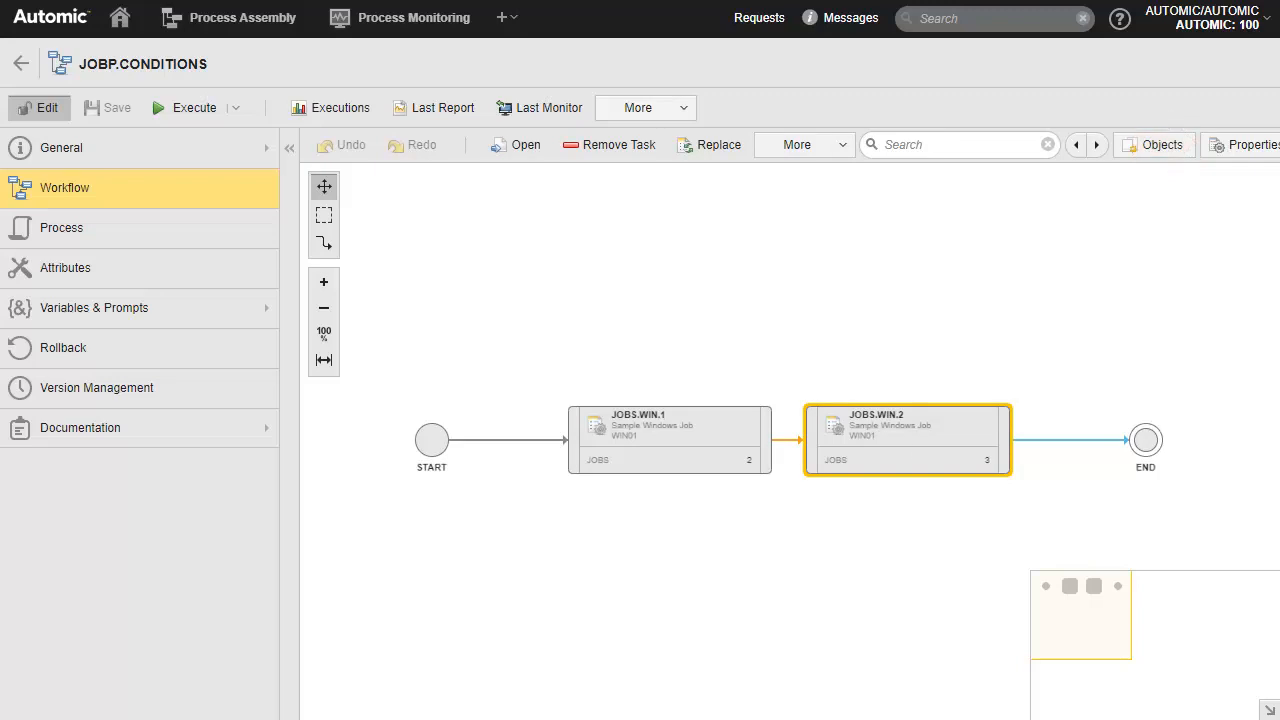
mouse_move(1119, 403)
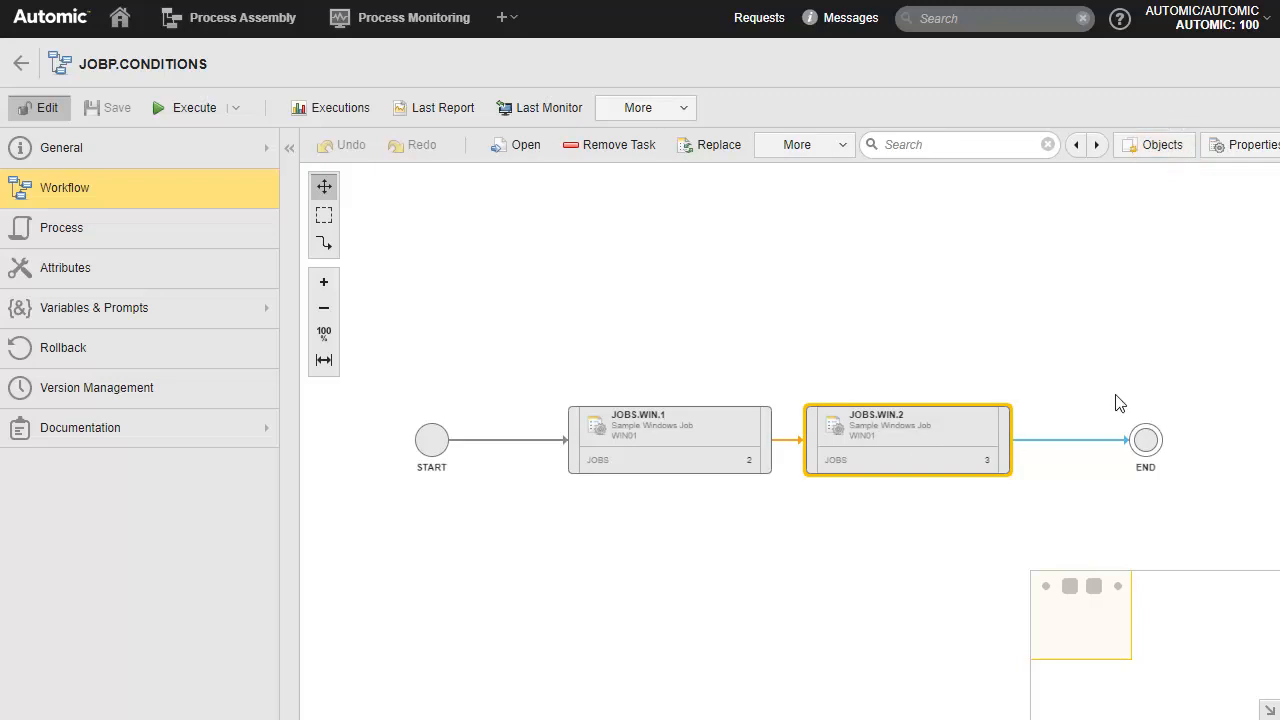
Open the JOBS.WIN.2 task properties and its empty Preconditions editor
double_click(905, 425)
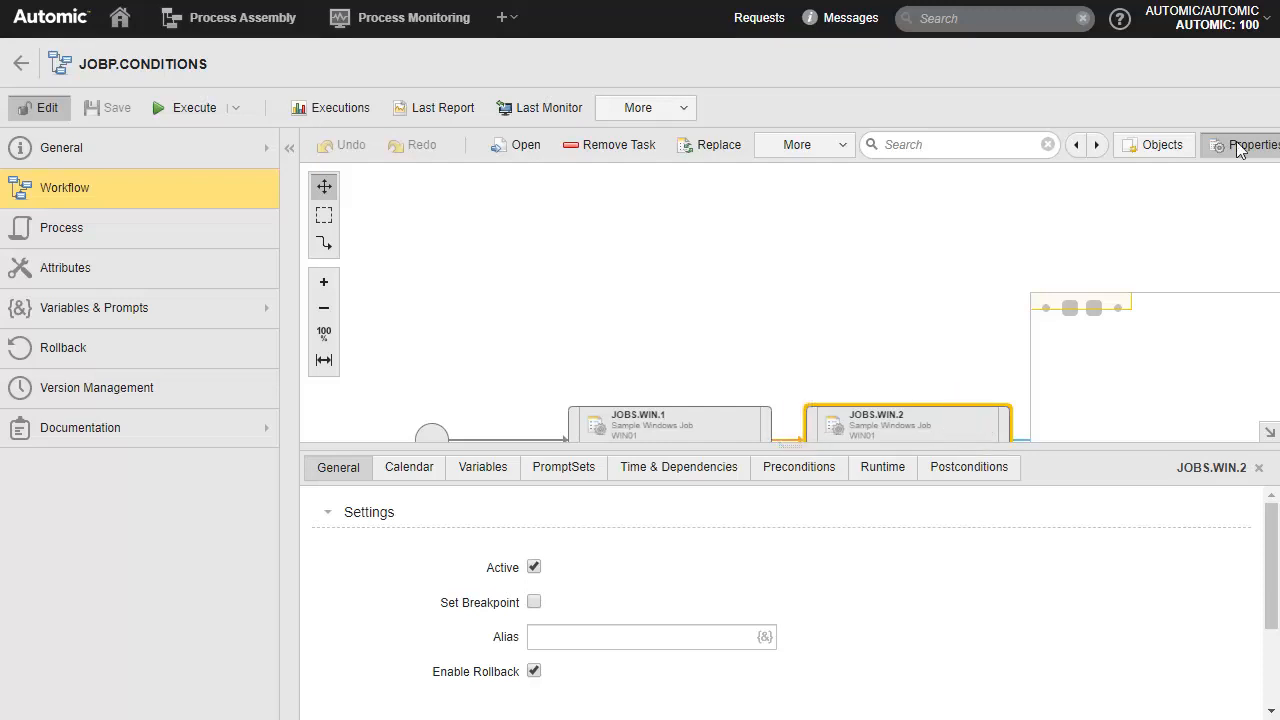
mouse_move(838, 321)
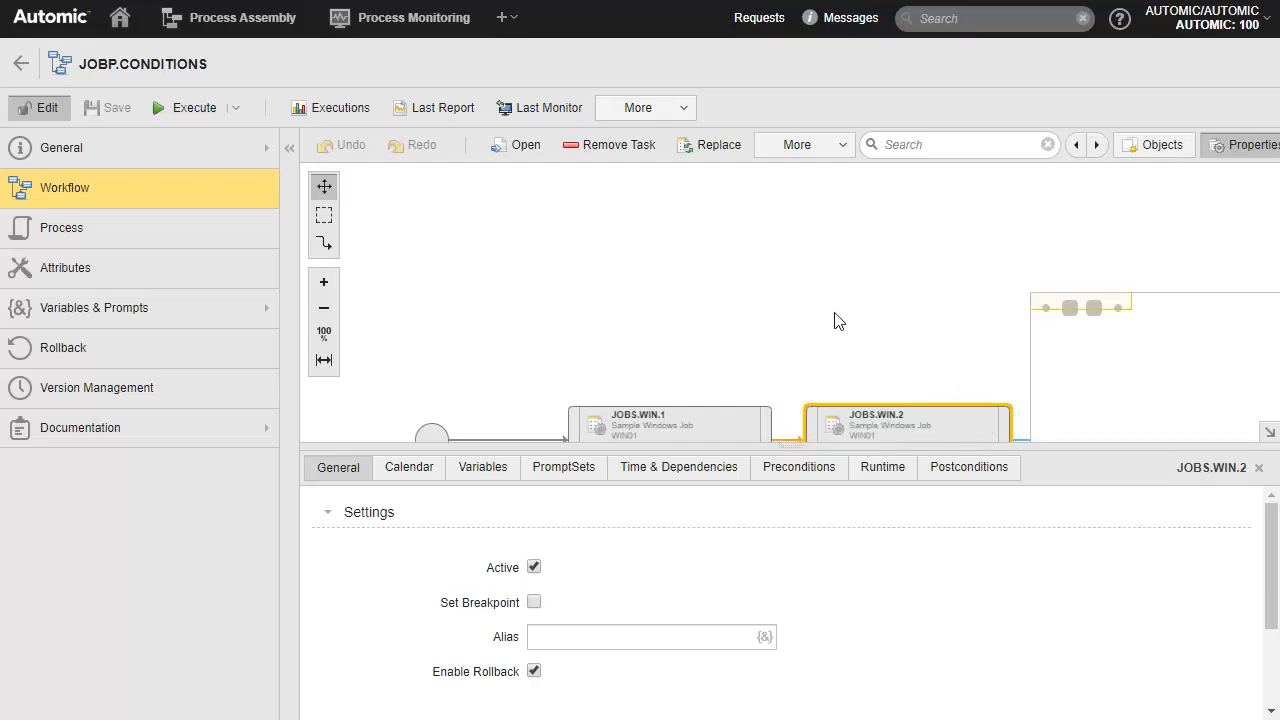
click(798, 467)
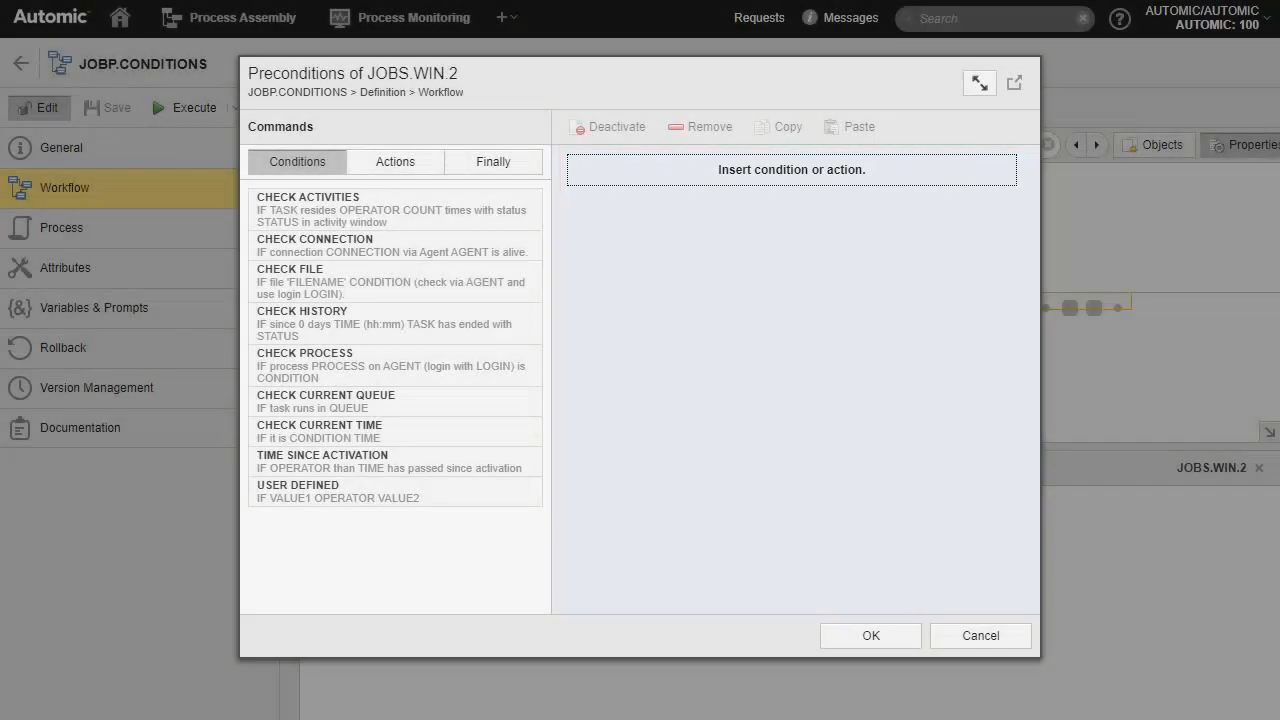
Drag CHECK FILE into the JOBS.WIN.2 preconditions, creating IF, FINALLY and ELSE blocks
click(394, 281)
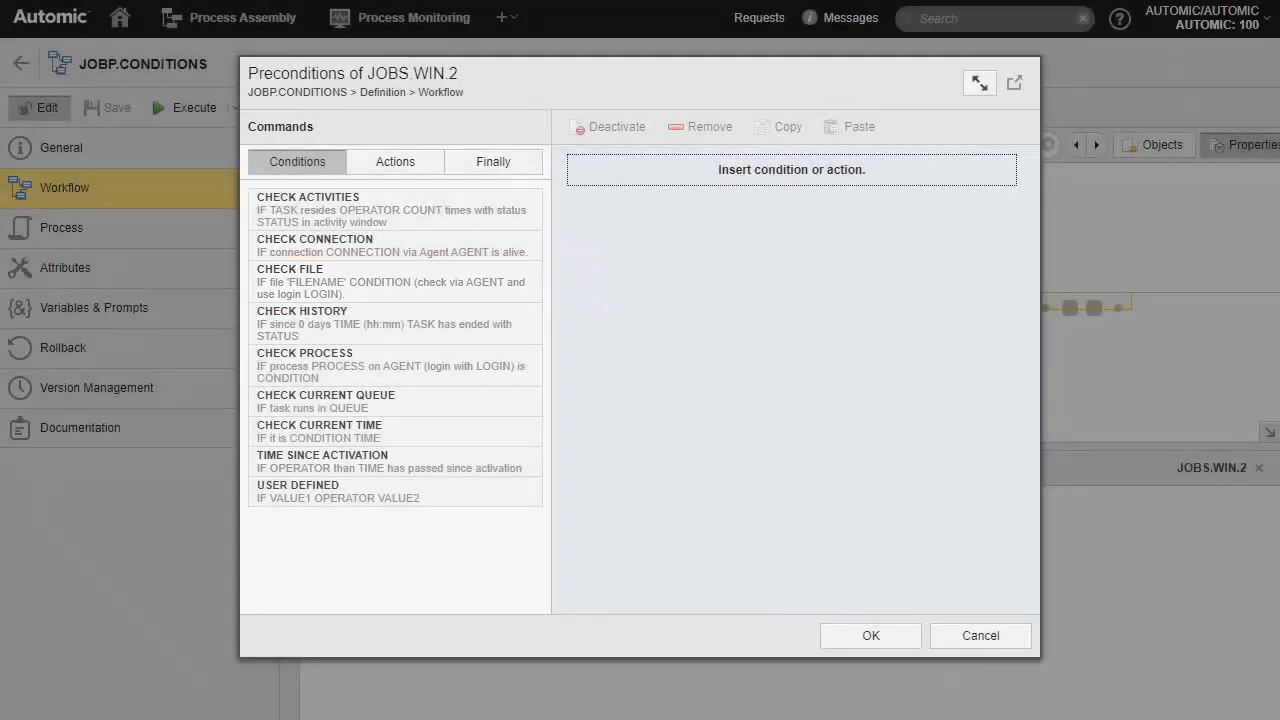
mouse_move(749, 625)
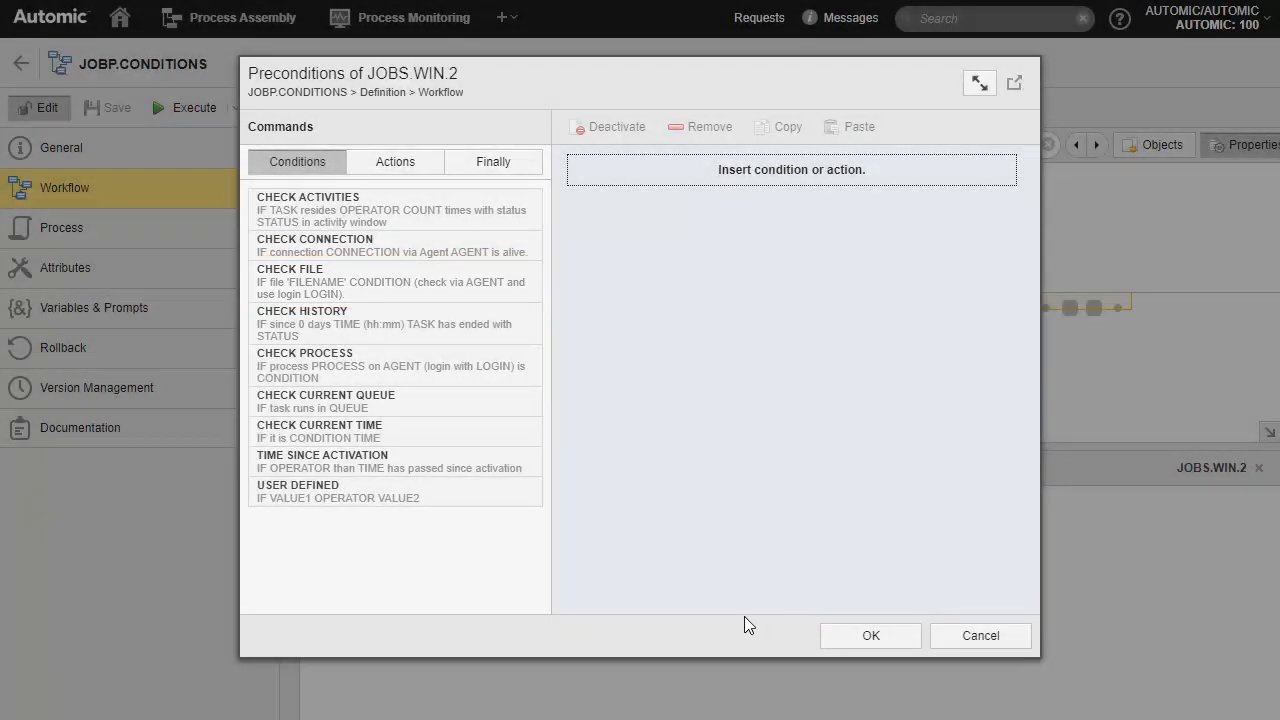
drag(395, 281, 567, 281)
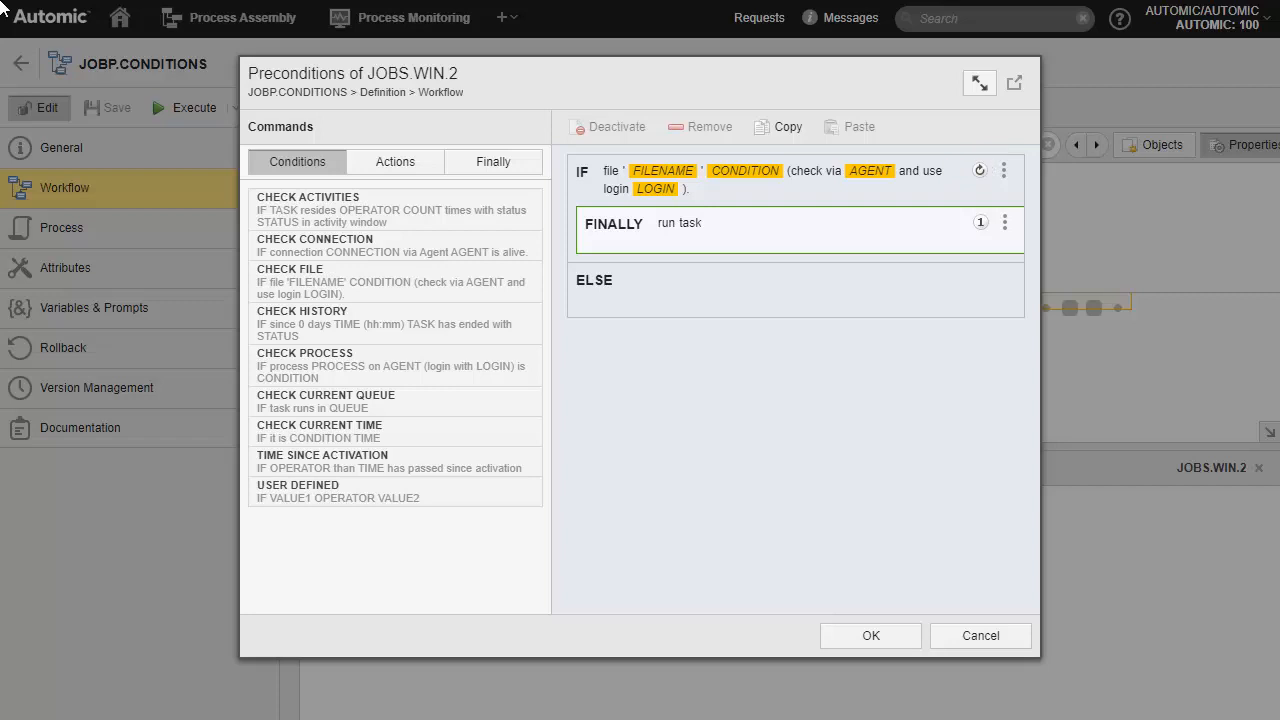
Set CHECK FILE to require C:\temp\file123.txt exists, using login *OWN, and accept
click(1004, 170)
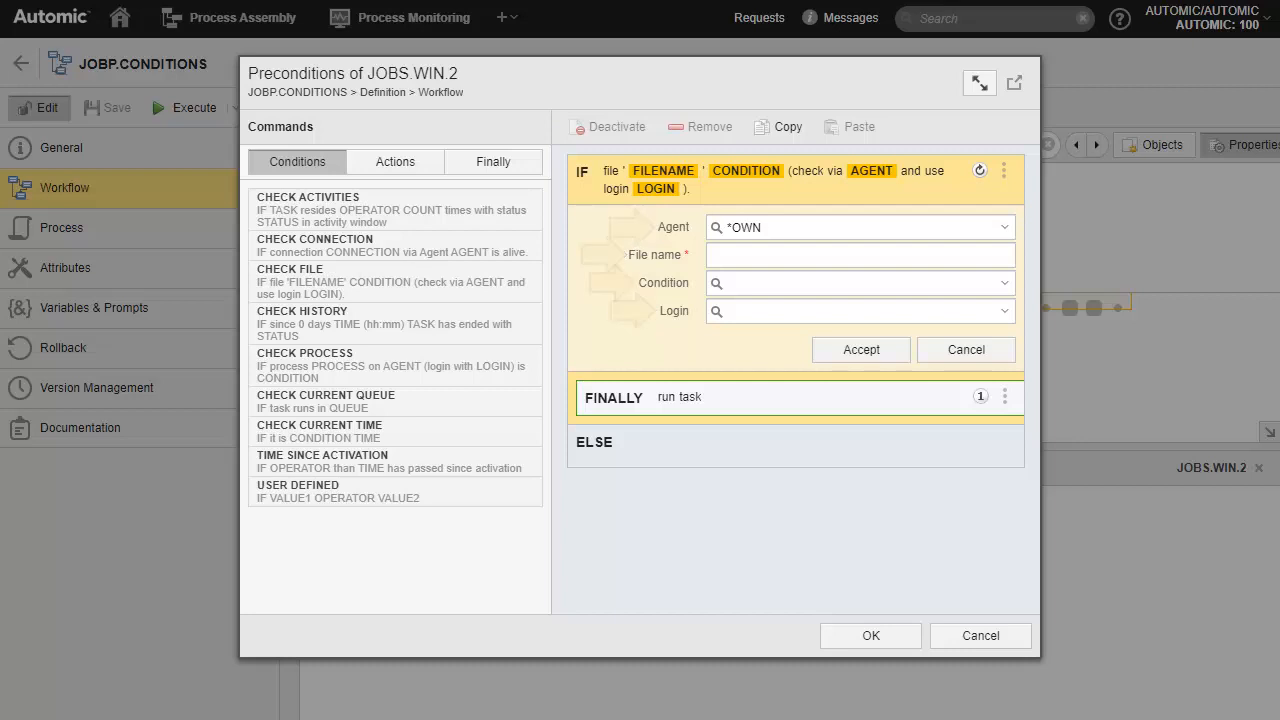
mouse_move(720, 216)
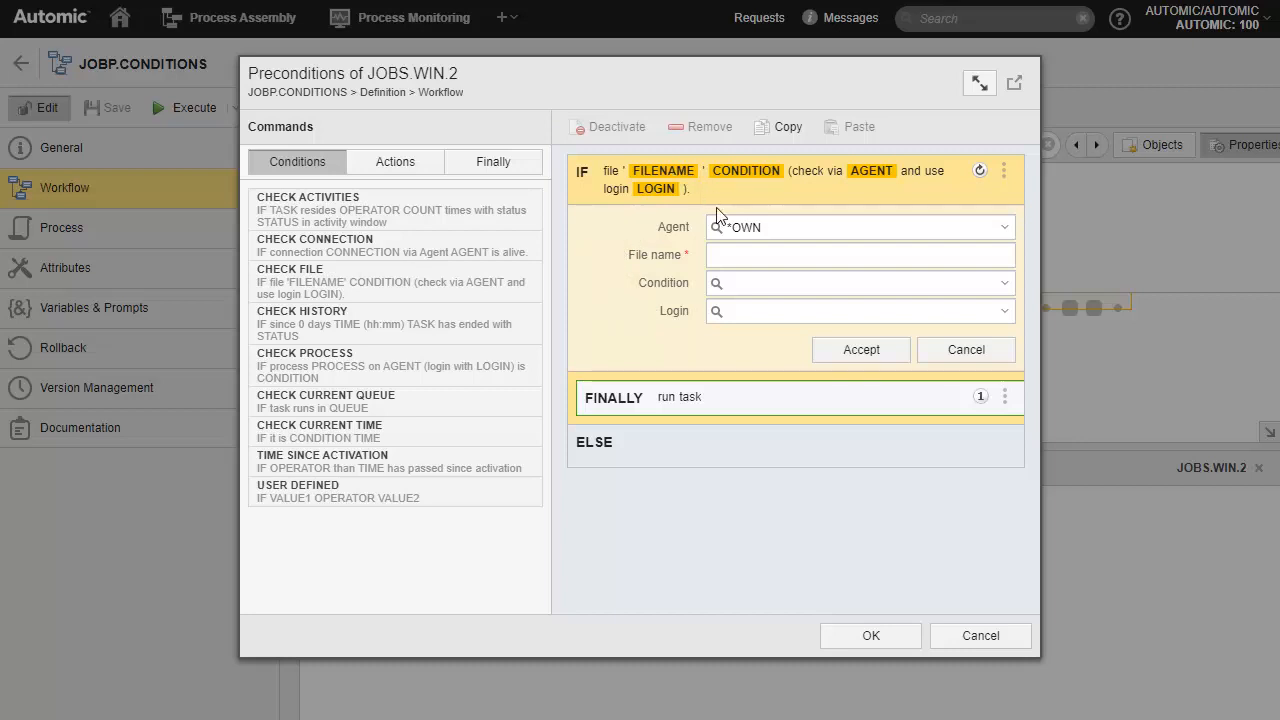
text(C:\temp\file123.txt)
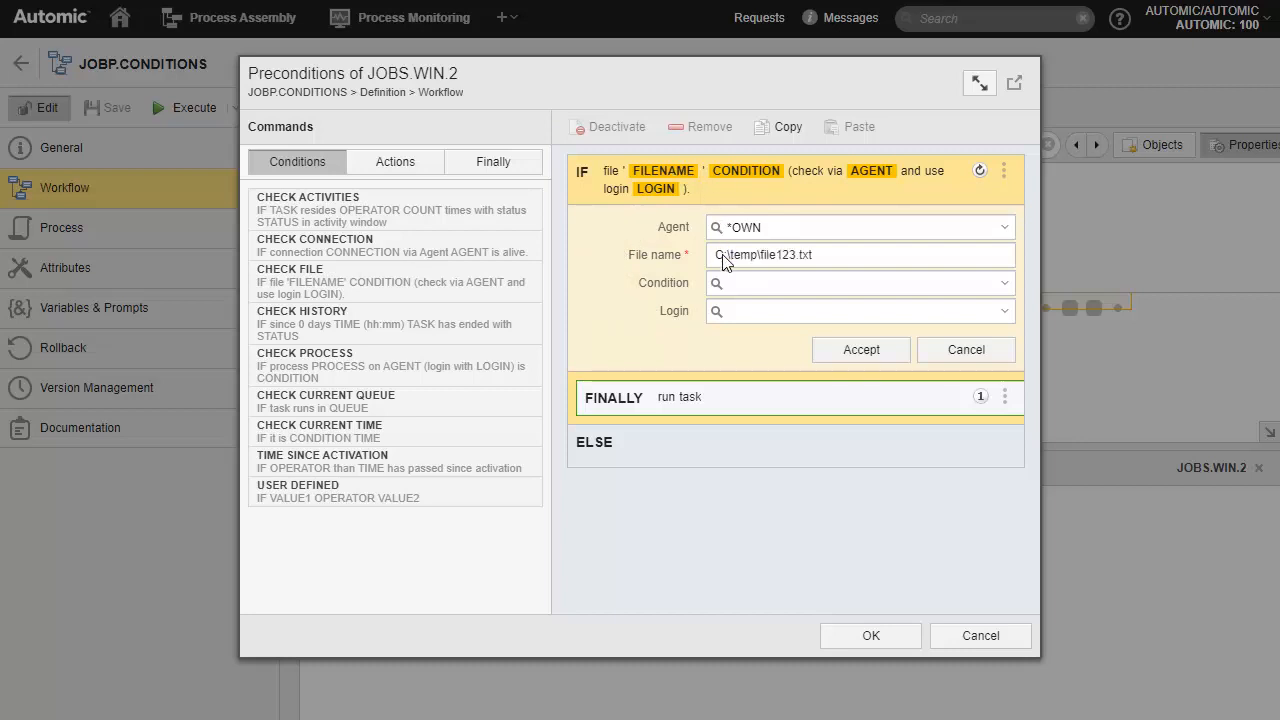
click(1003, 283)
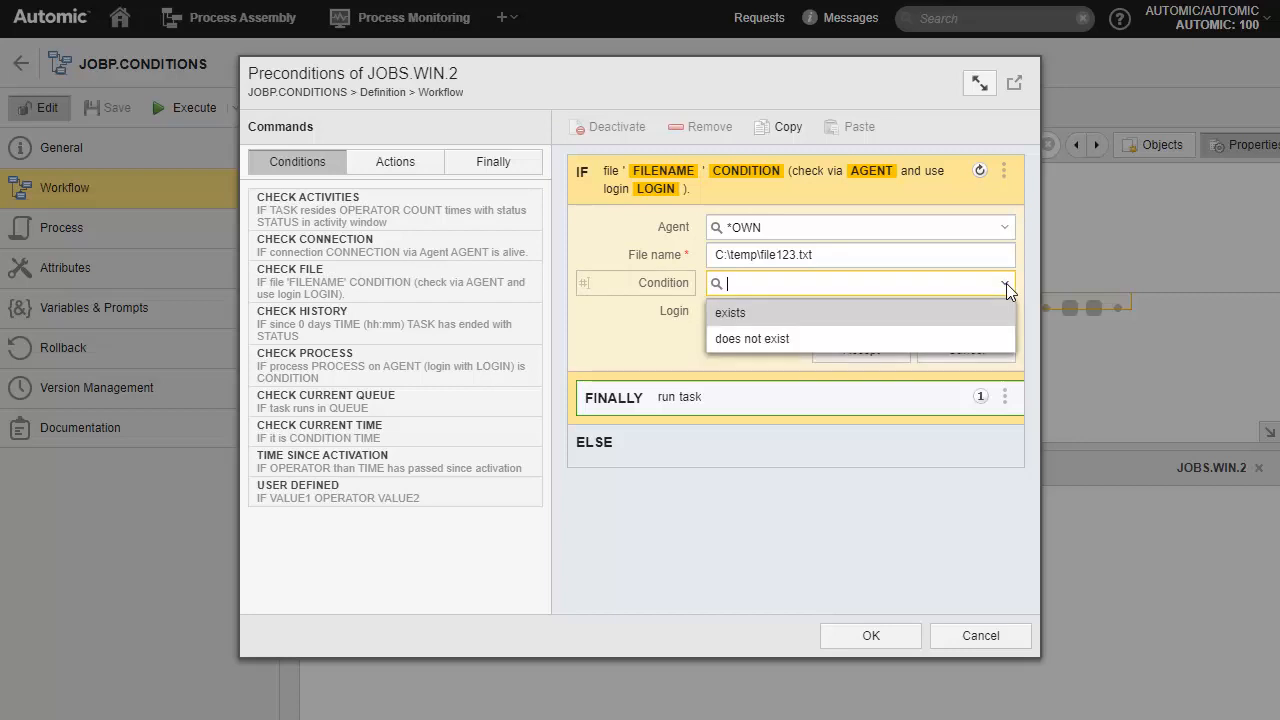
mouse_move(730, 313)
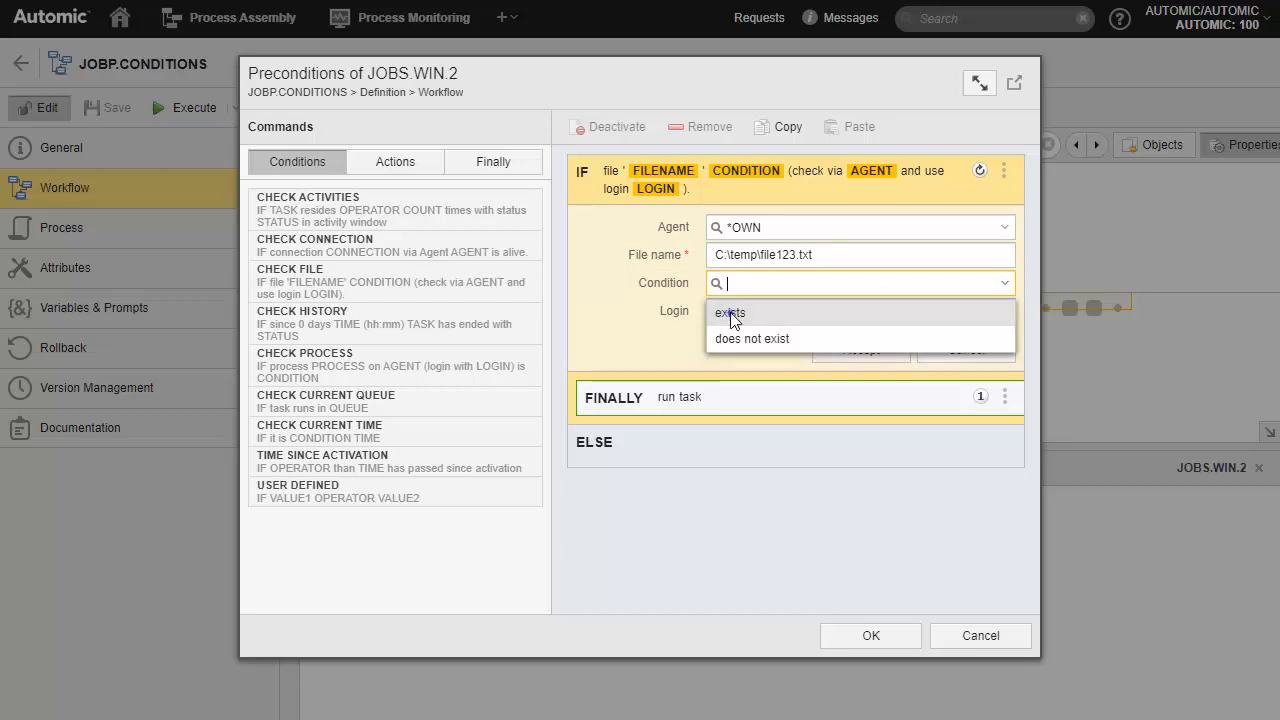
click(729, 313)
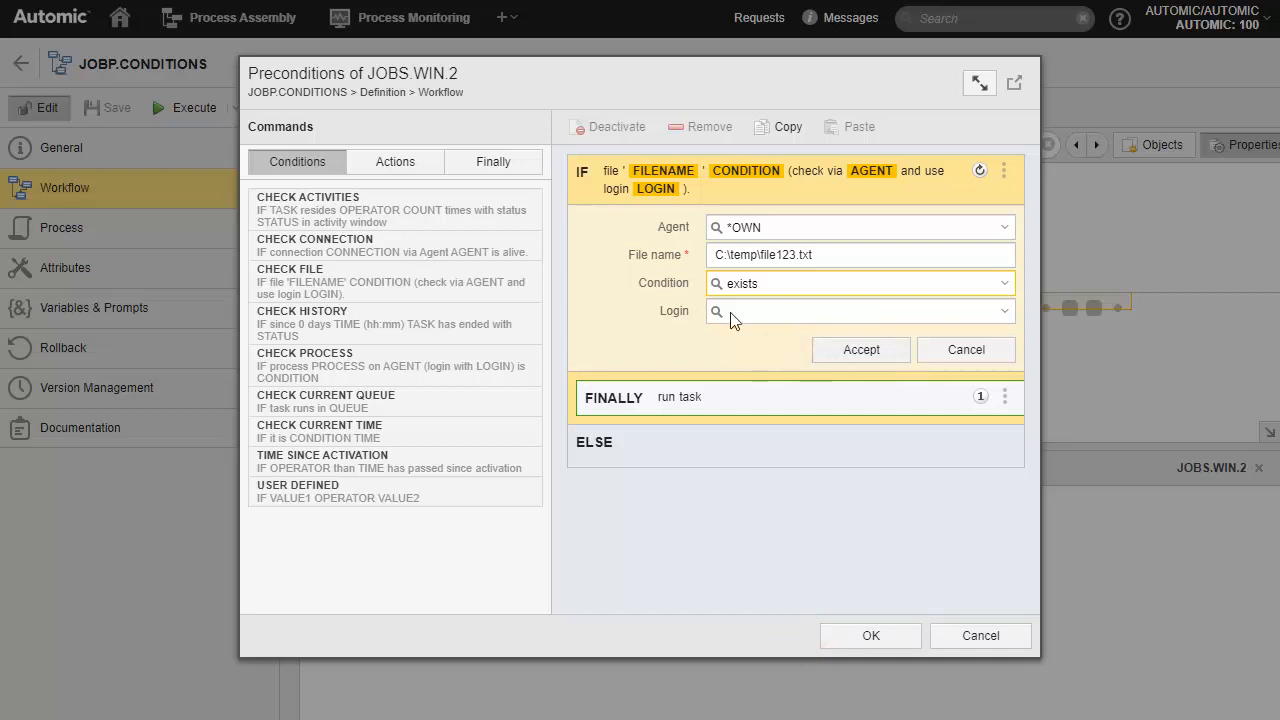
click(870, 636)
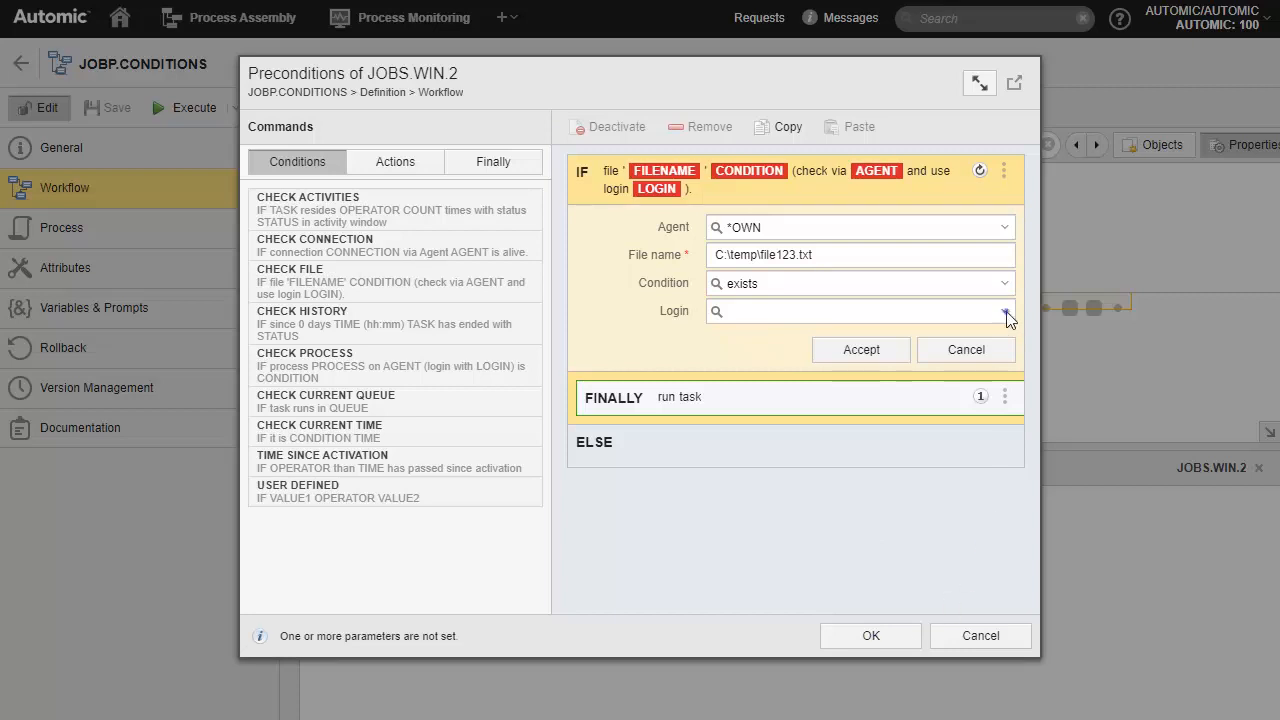
click(1004, 311)
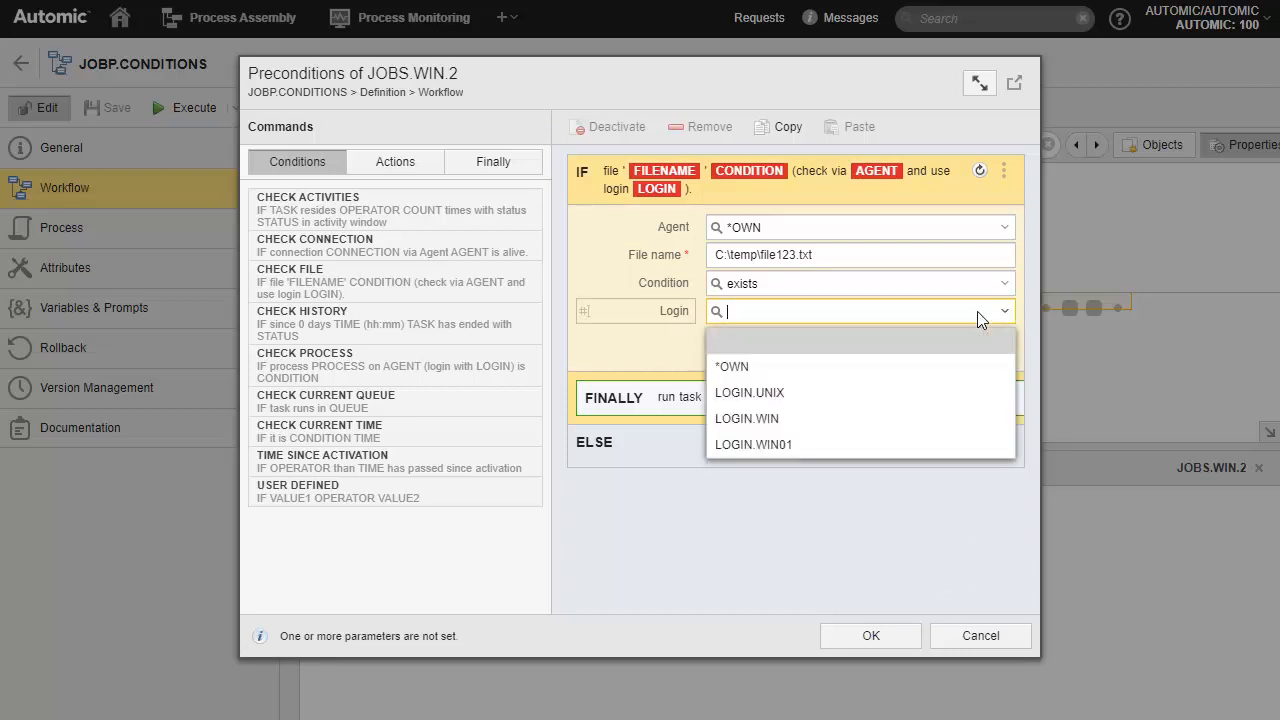
click(732, 366)
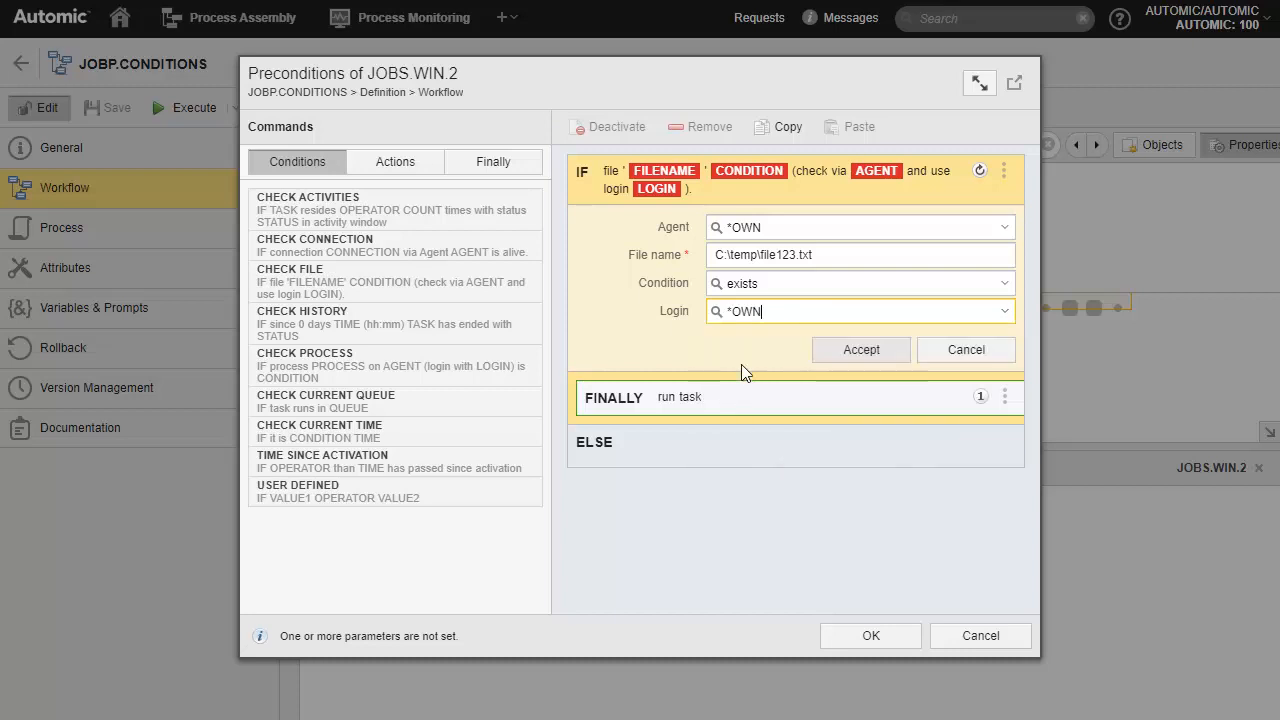
click(860, 349)
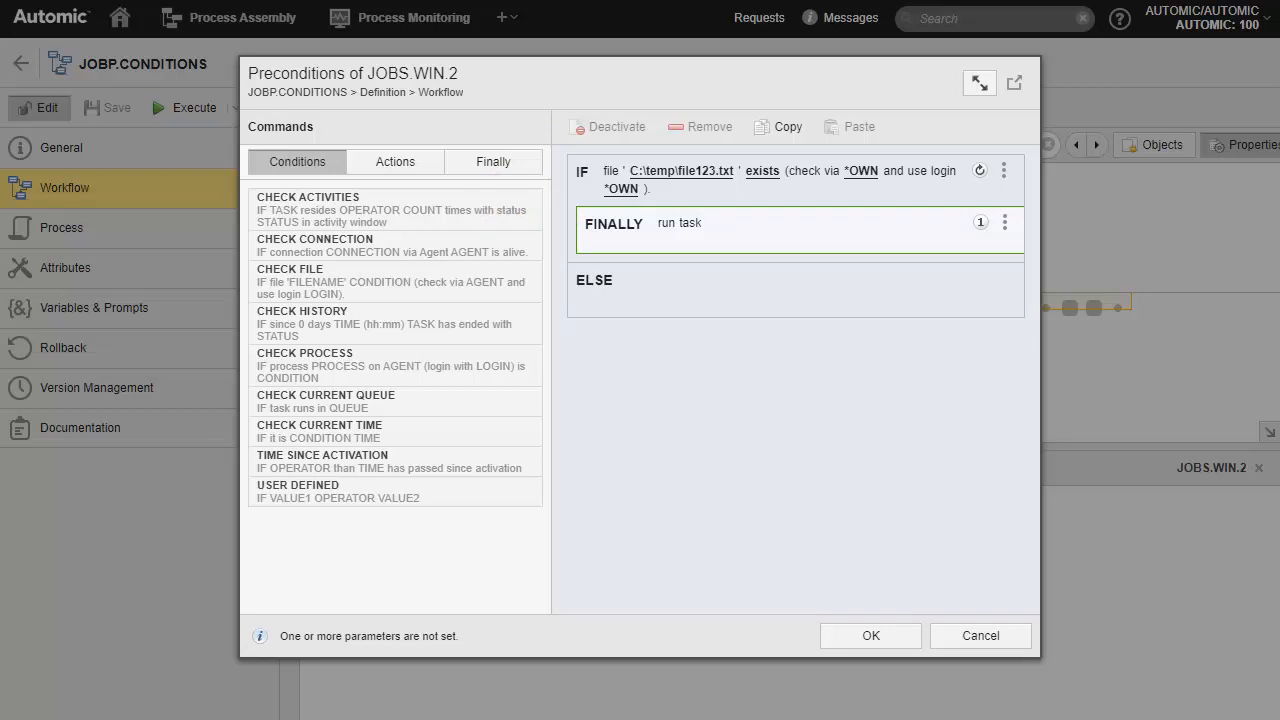
click(395, 161)
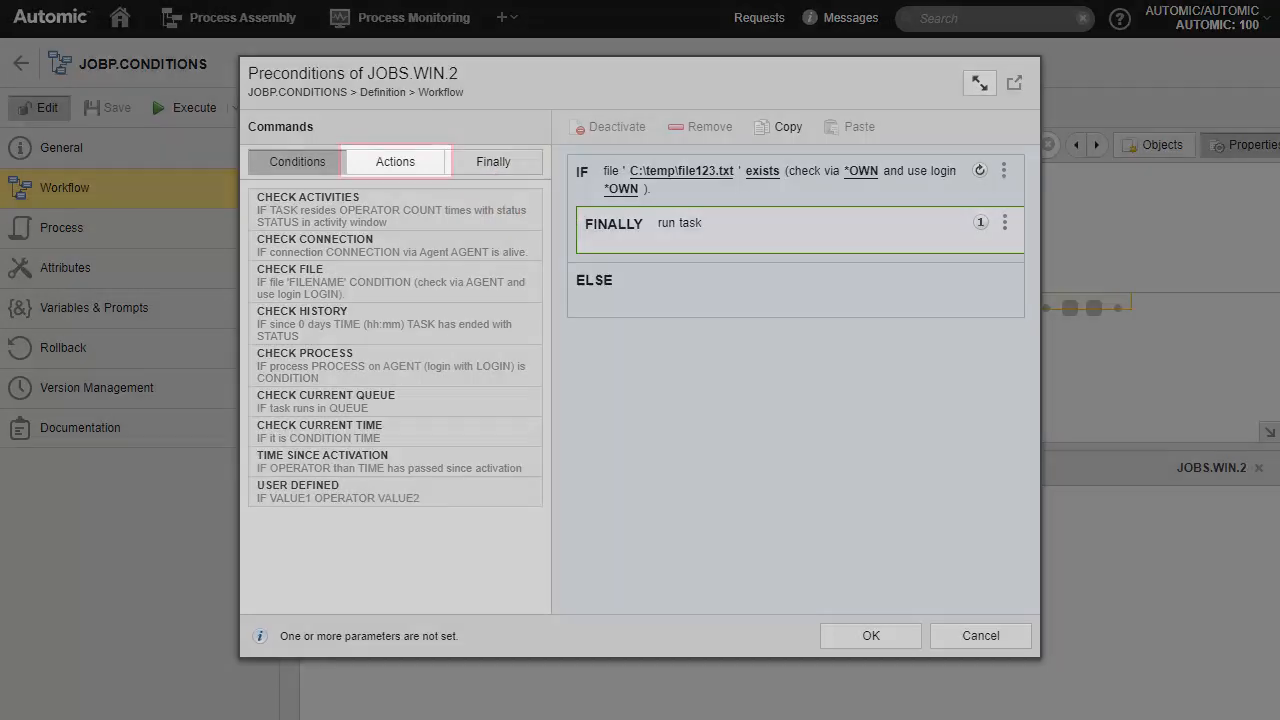
Add the REDO EVALUATION IN ... MINUTES action to the ELSE branch
click(395, 161)
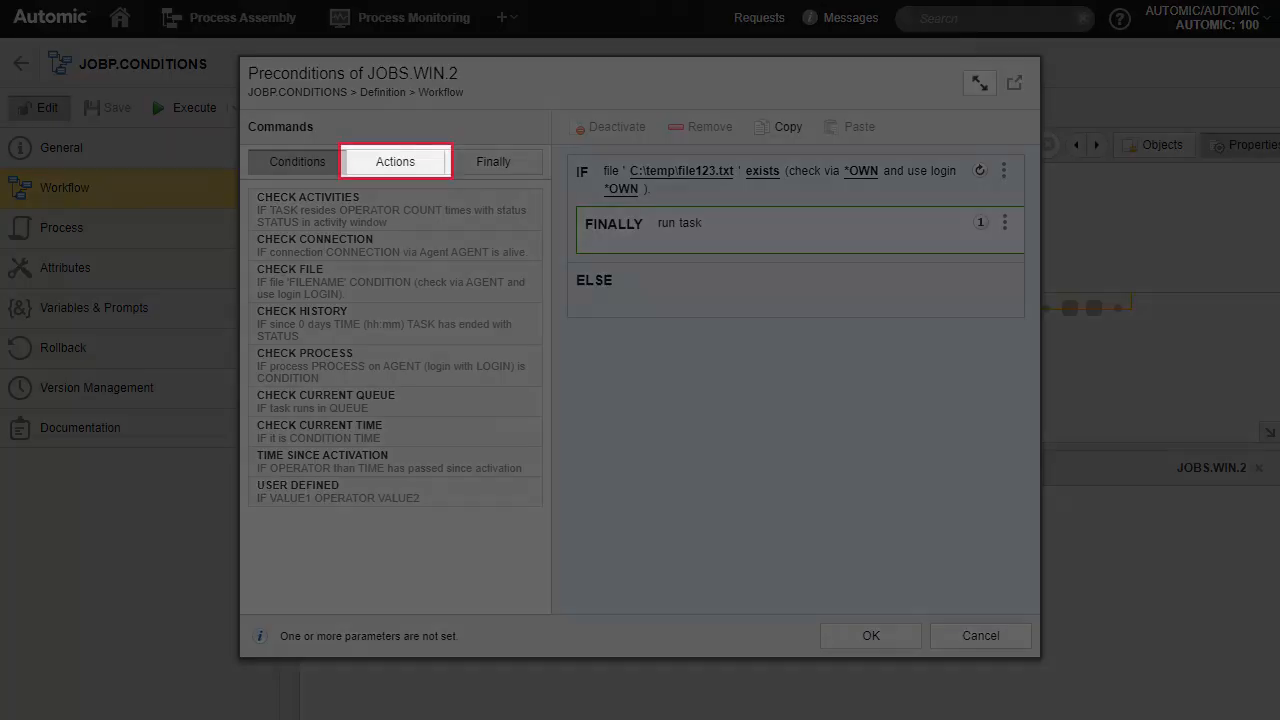
click(297, 161)
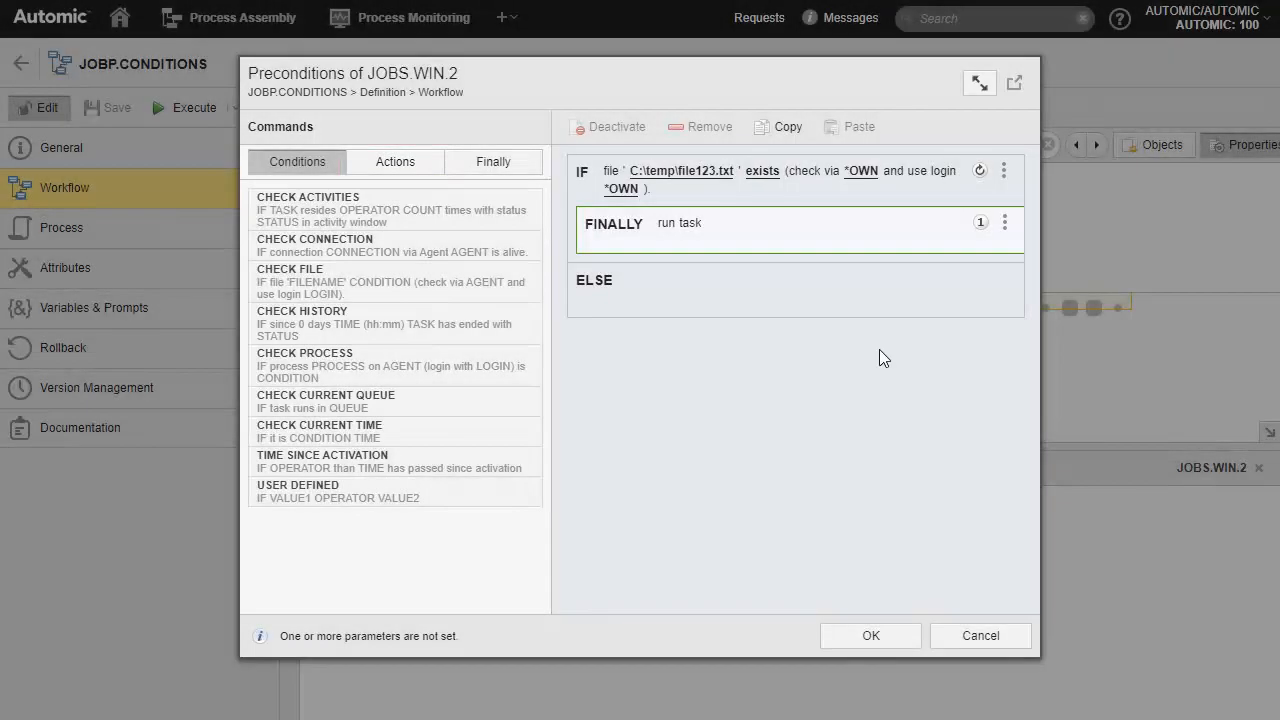
mouse_move(395, 161)
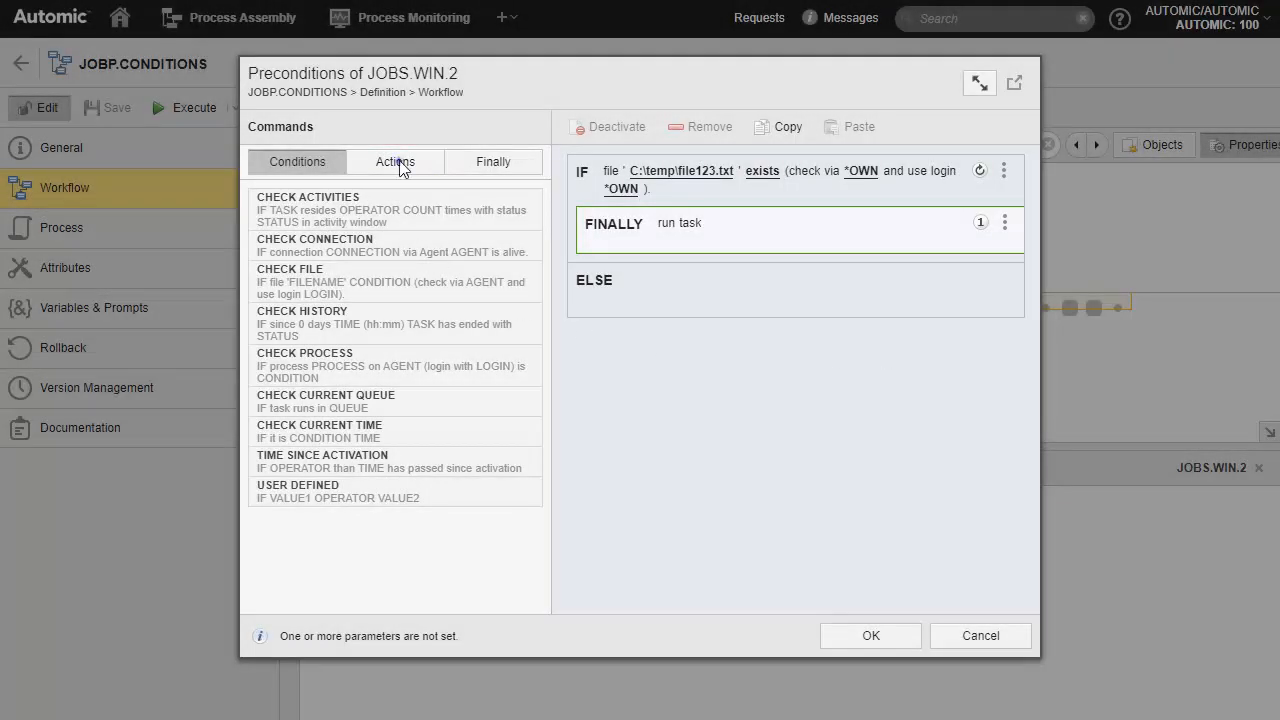
click(395, 161)
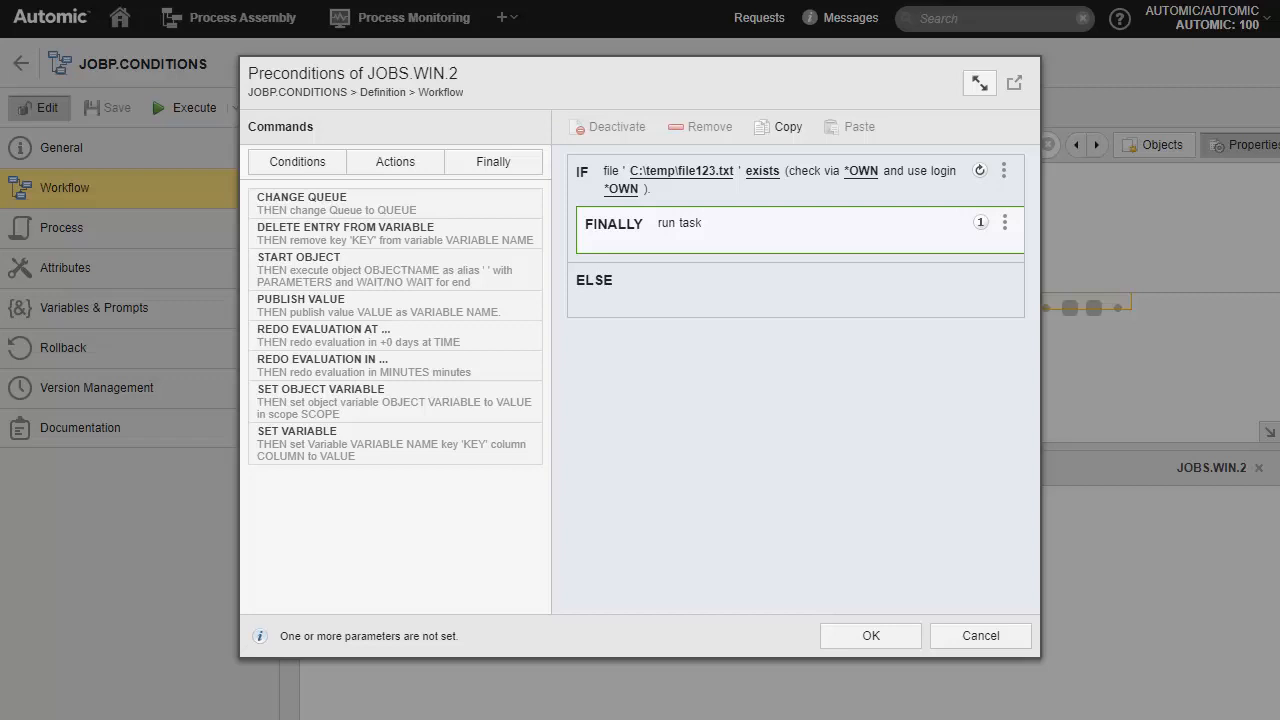
click(395, 365)
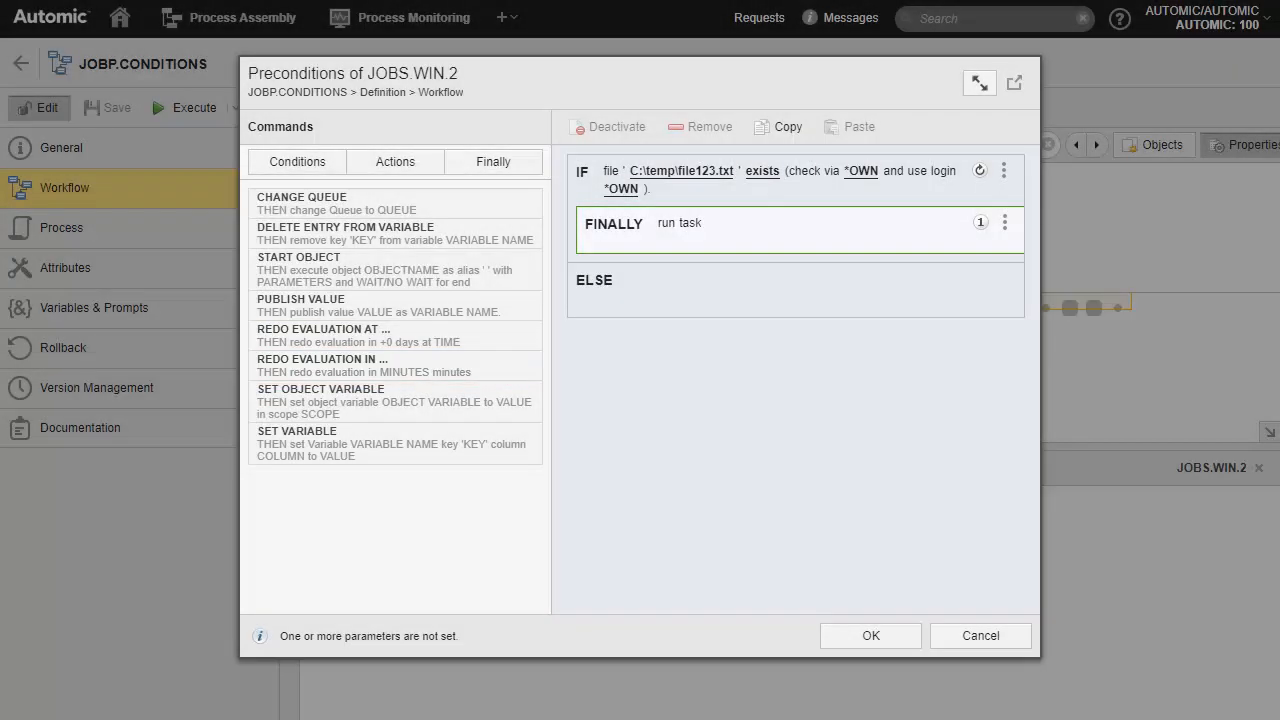
mouse_move(395, 161)
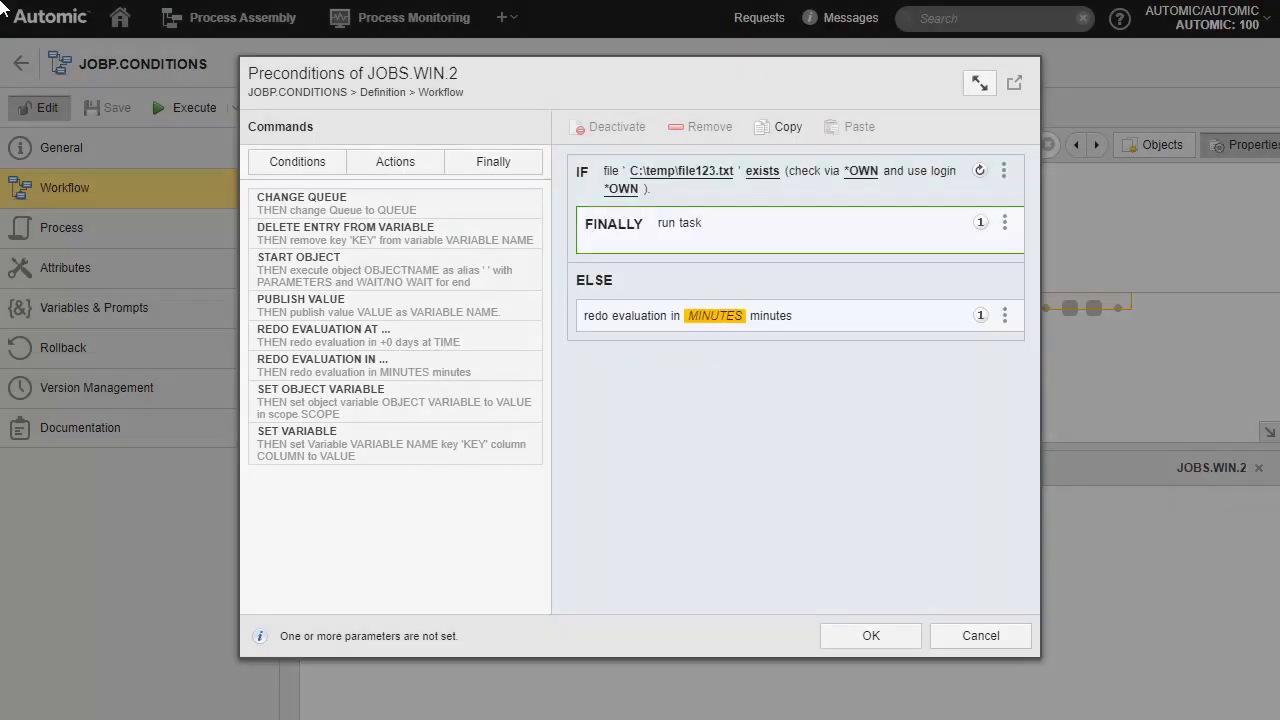
Set the re-evaluation delay to 5 minutes and confirm the preconditions with OK
click(680, 315)
text(5)
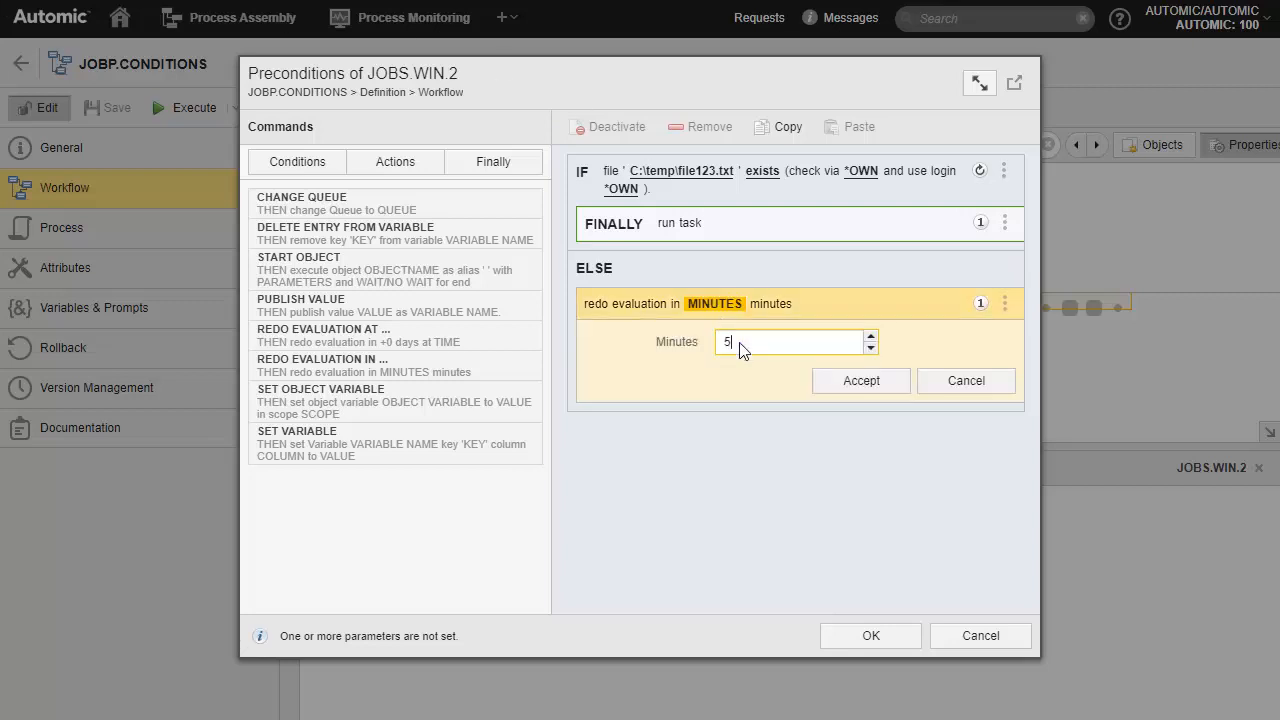
click(860, 380)
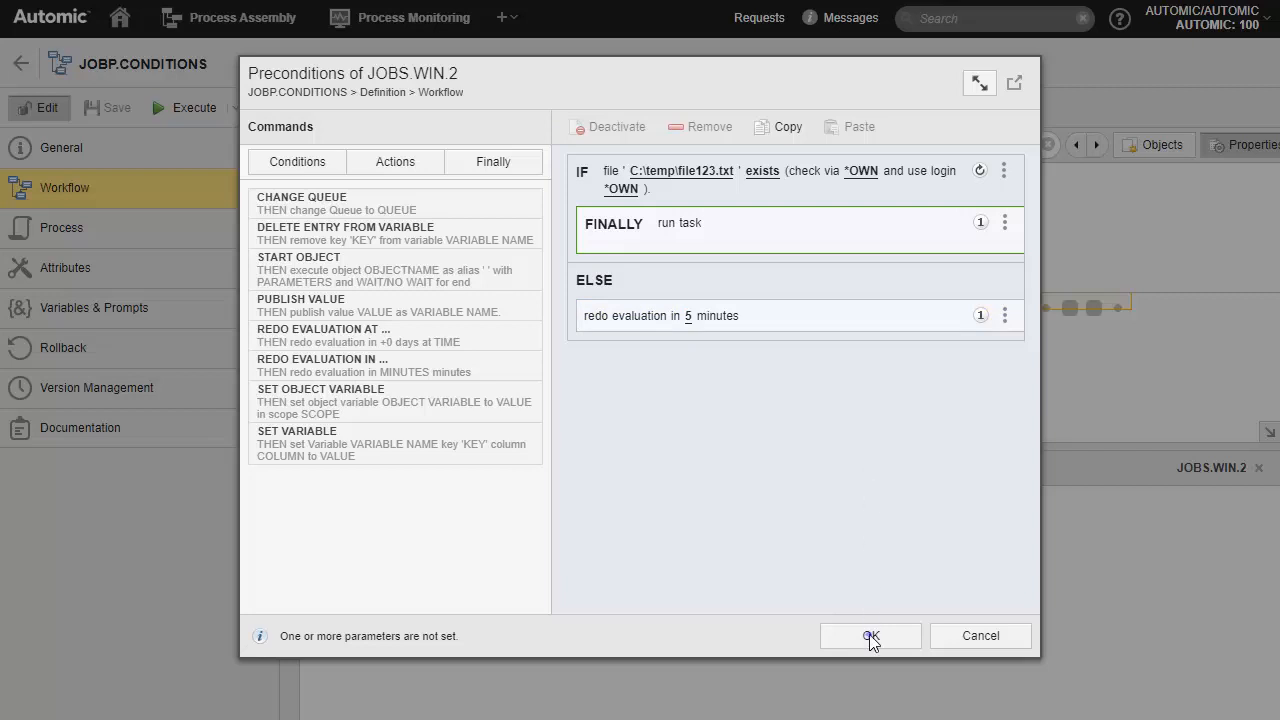
click(870, 636)
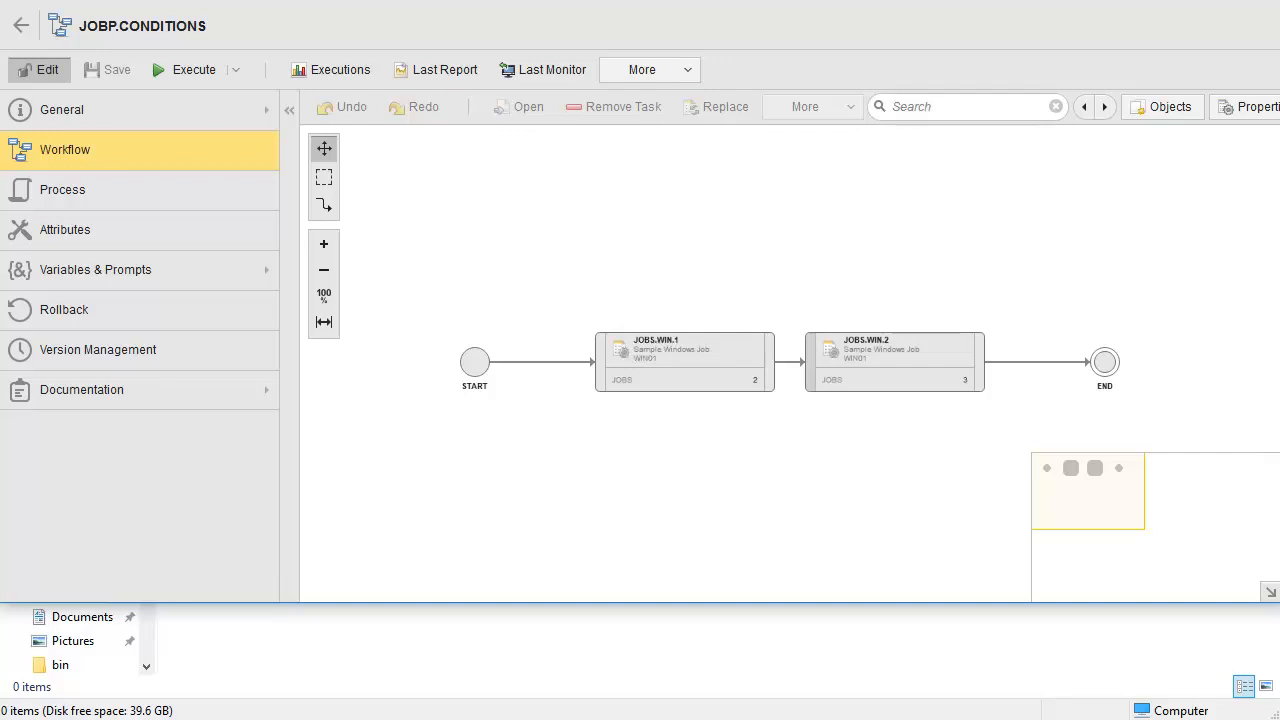
mouse_move(874, 643)
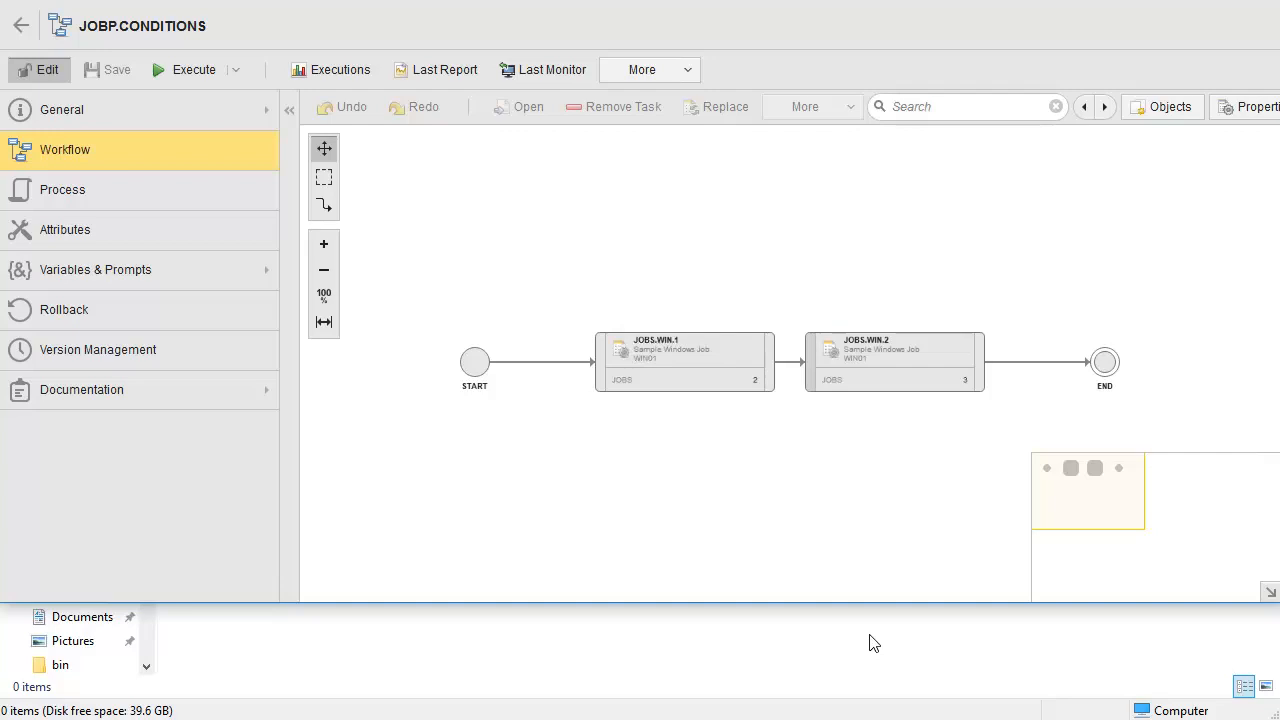
Execute JOBP.CONDITIONS and open the monitor of the started run
click(194, 69)
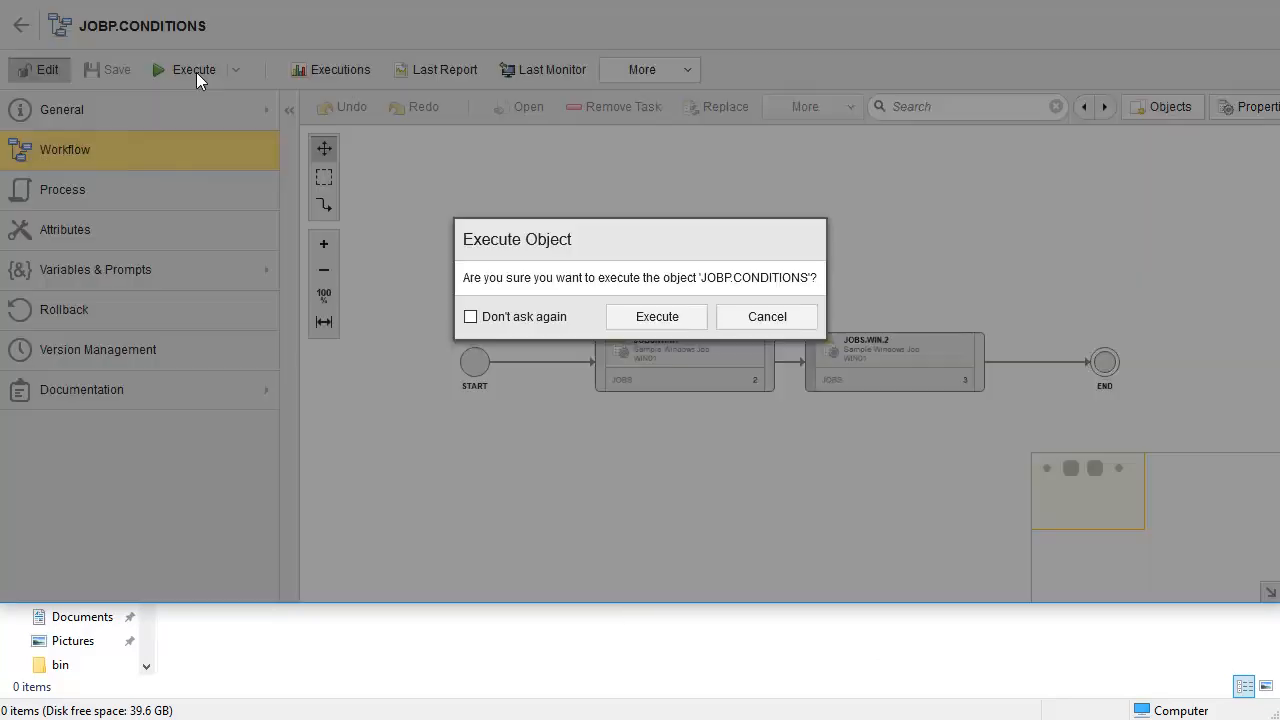
mouse_move(659, 299)
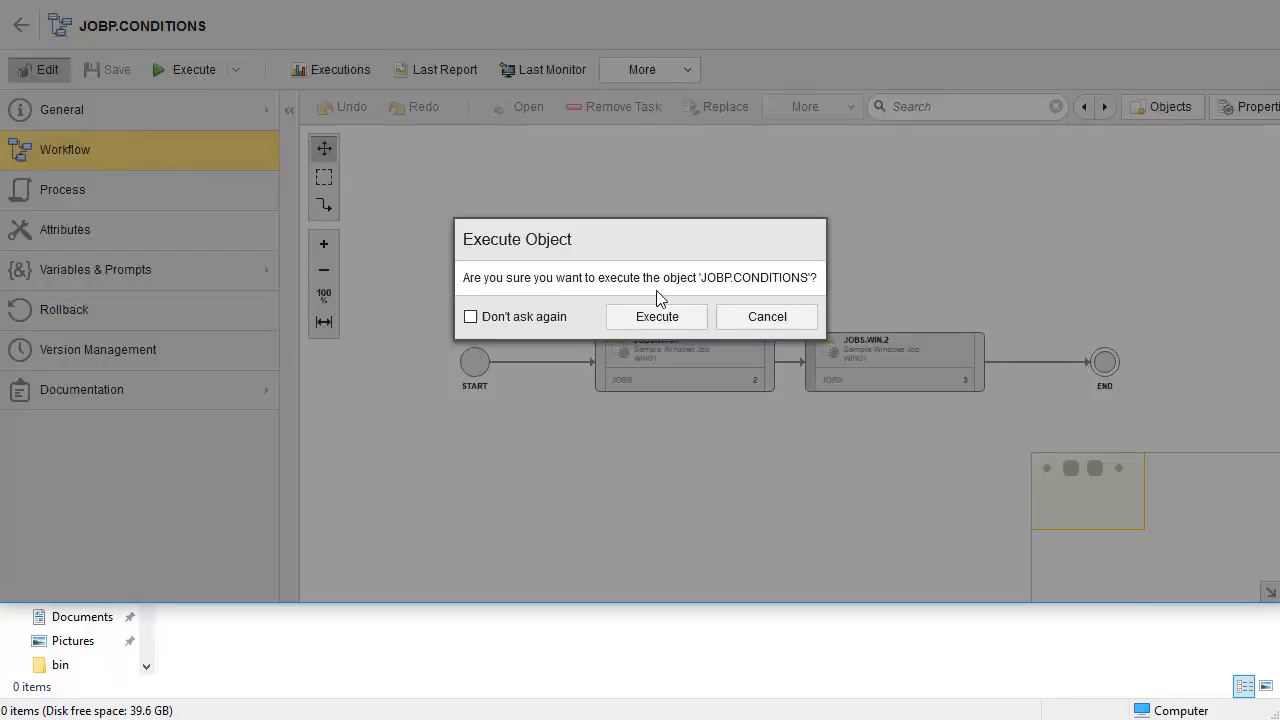
click(656, 316)
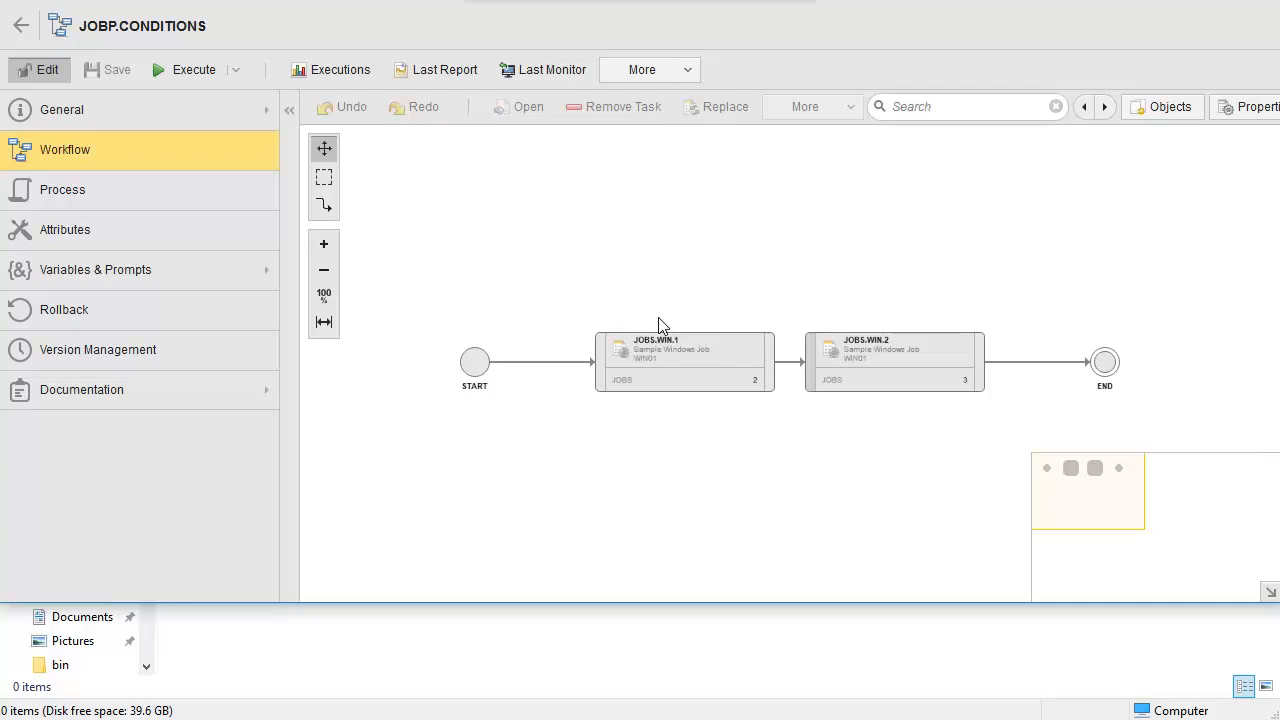
click(194, 69)
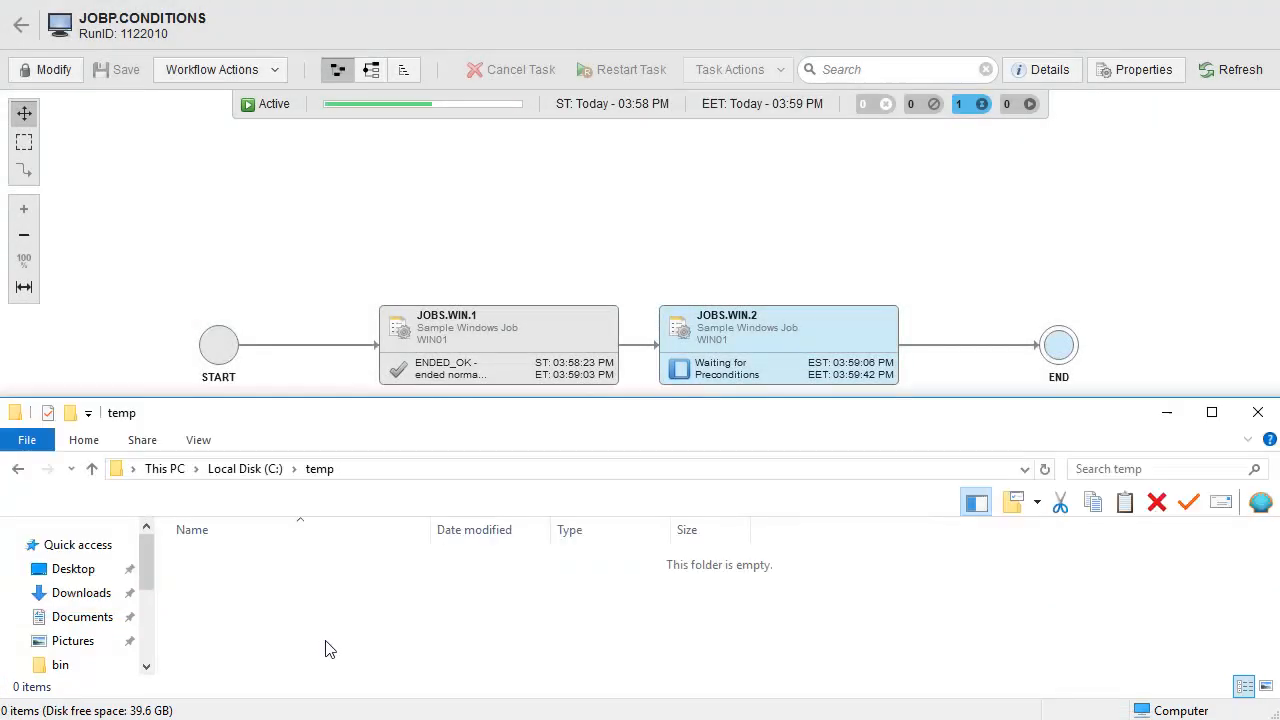
In the C:\temp folder, choose a file type under Home > New item
click(84, 440)
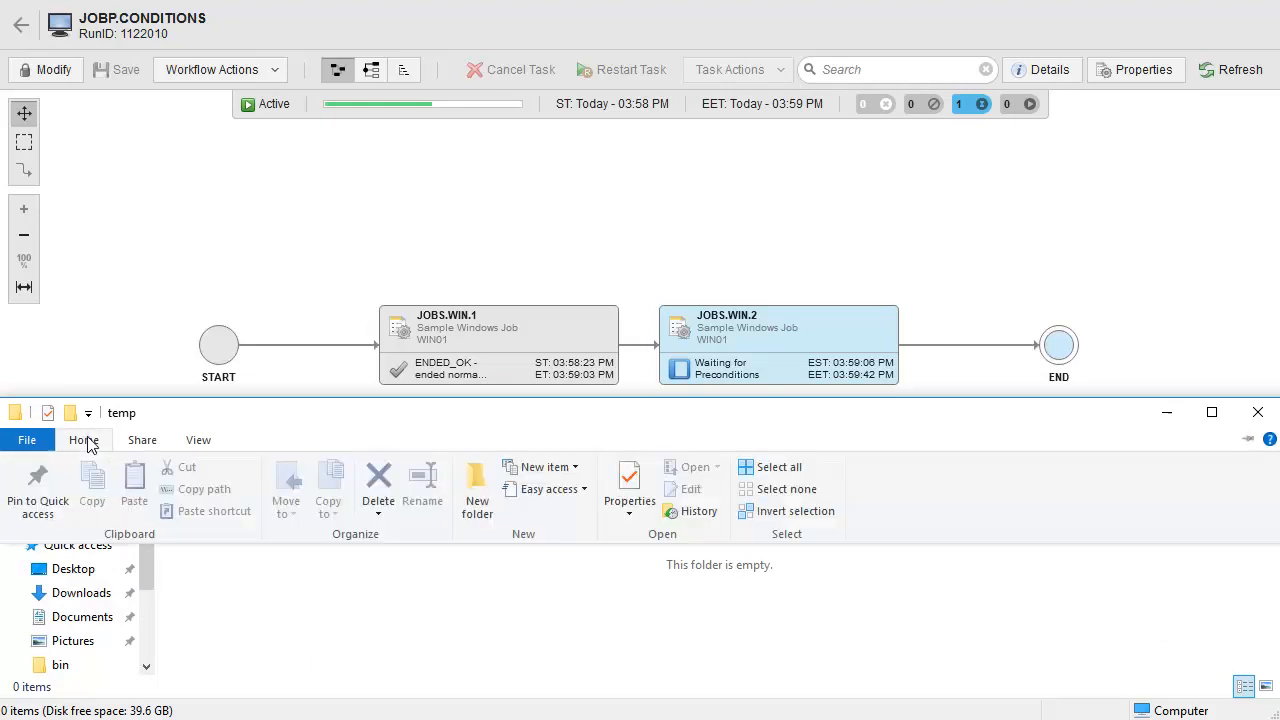
mouse_move(556, 472)
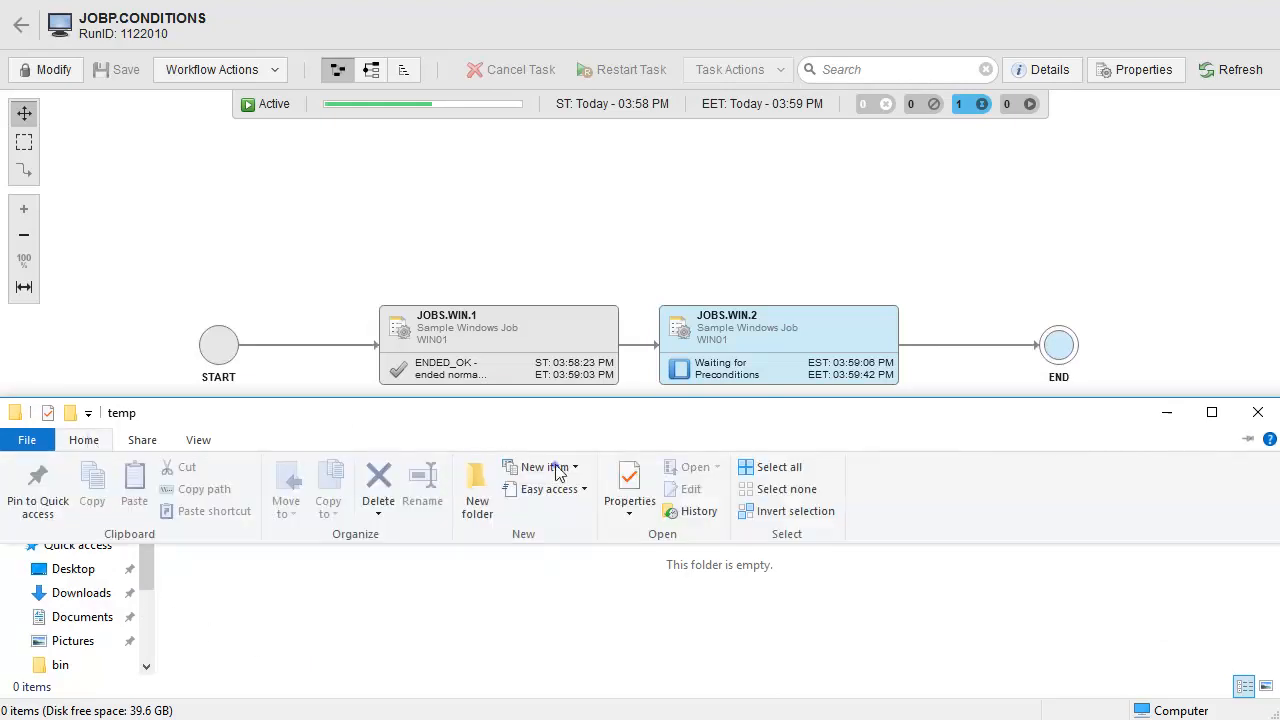
click(540, 466)
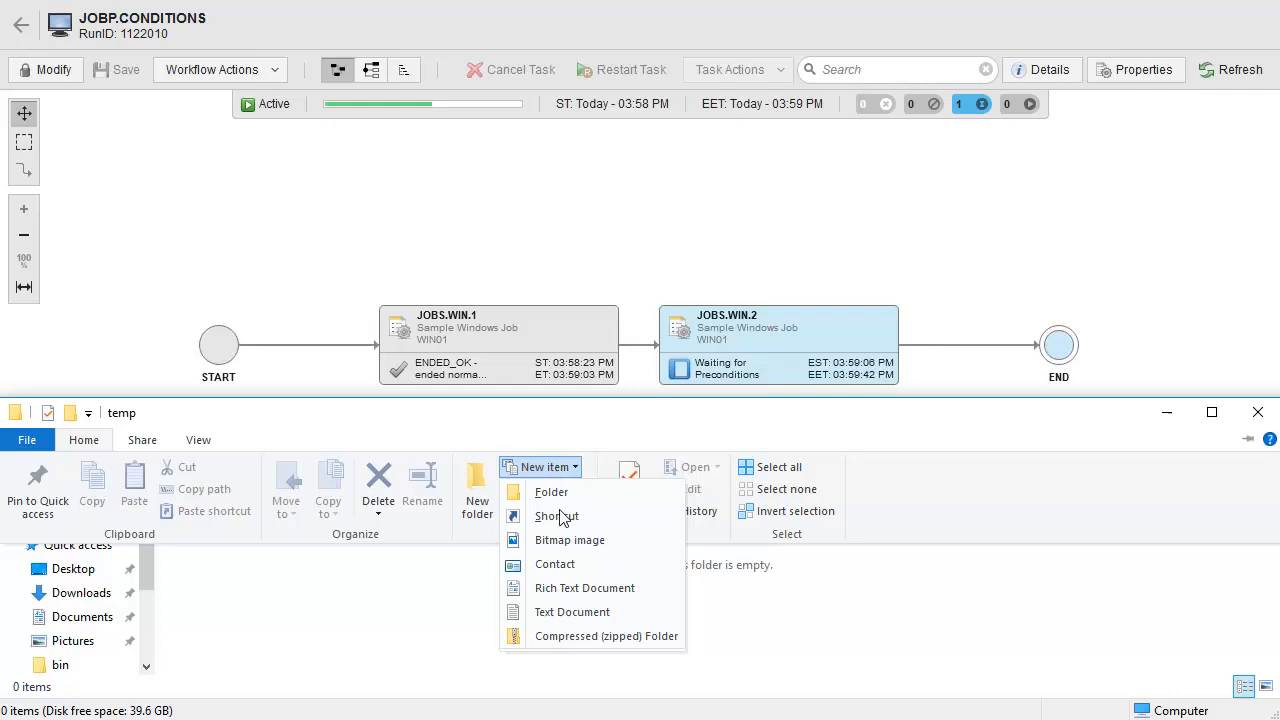
click(571, 611)
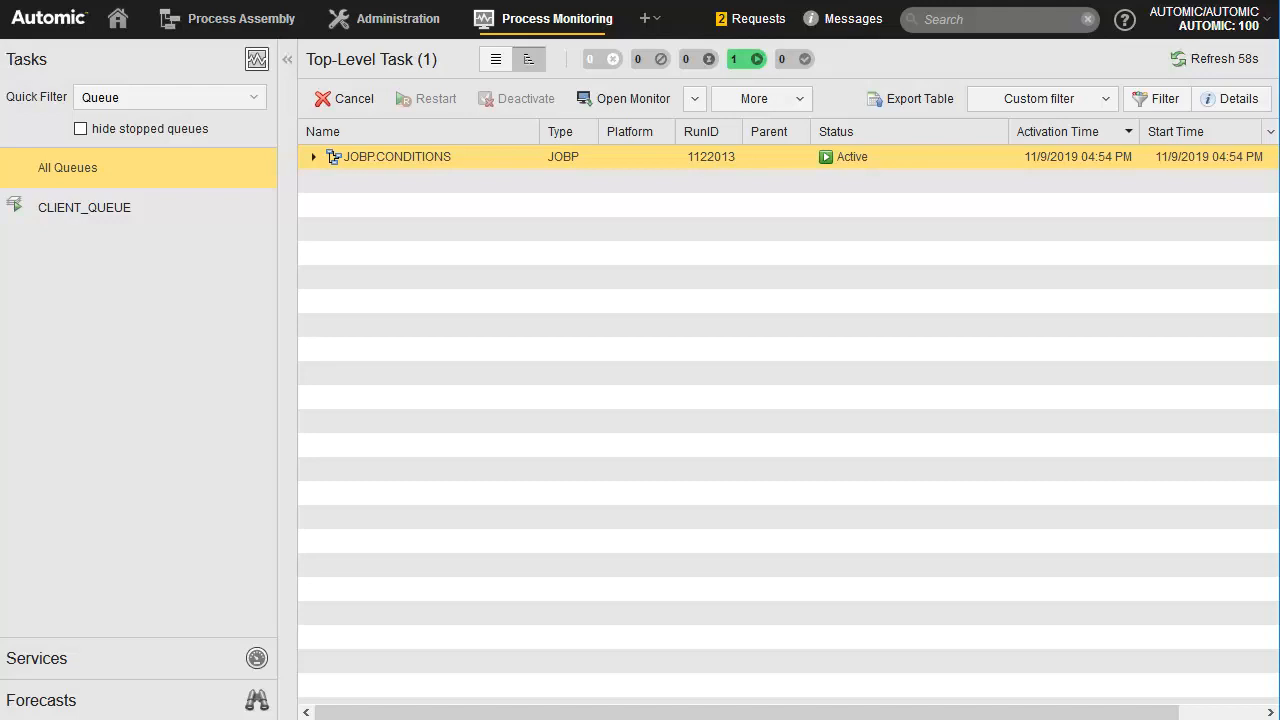
mouse_move(1071, 208)
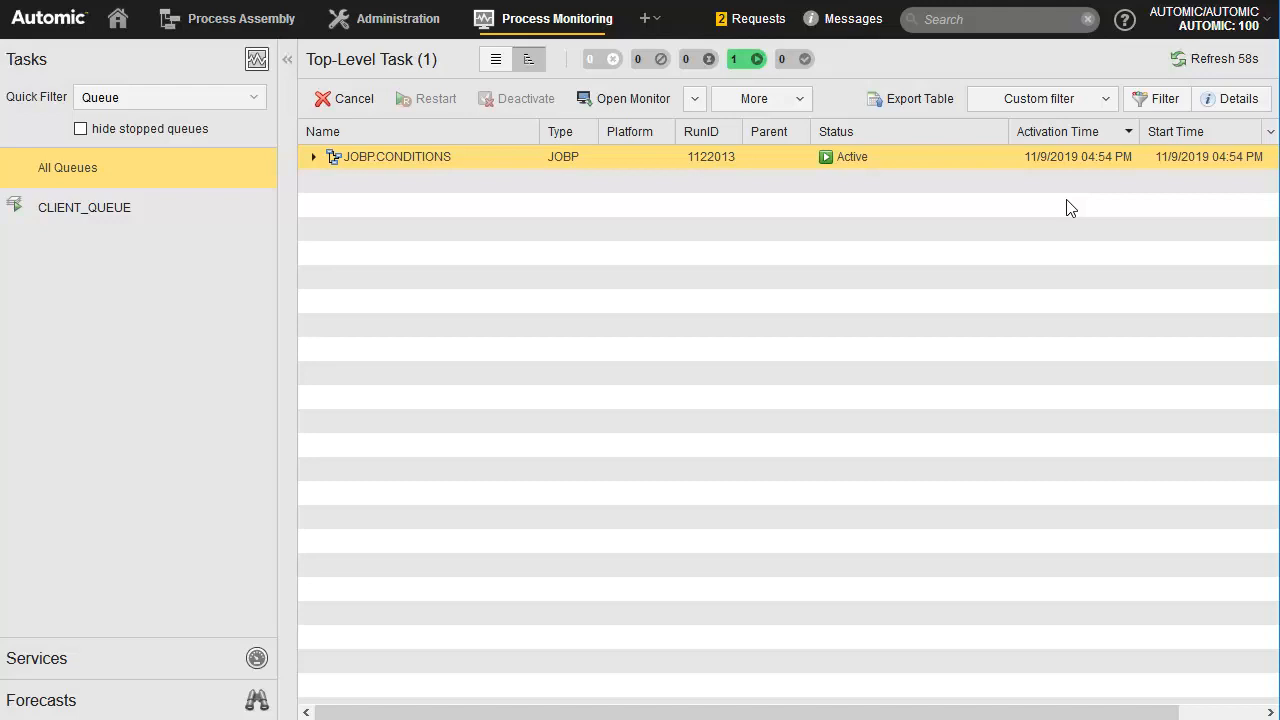
Expand the JOBP.CONDITIONS run and open the JOBS.WIN.2 report
click(313, 156)
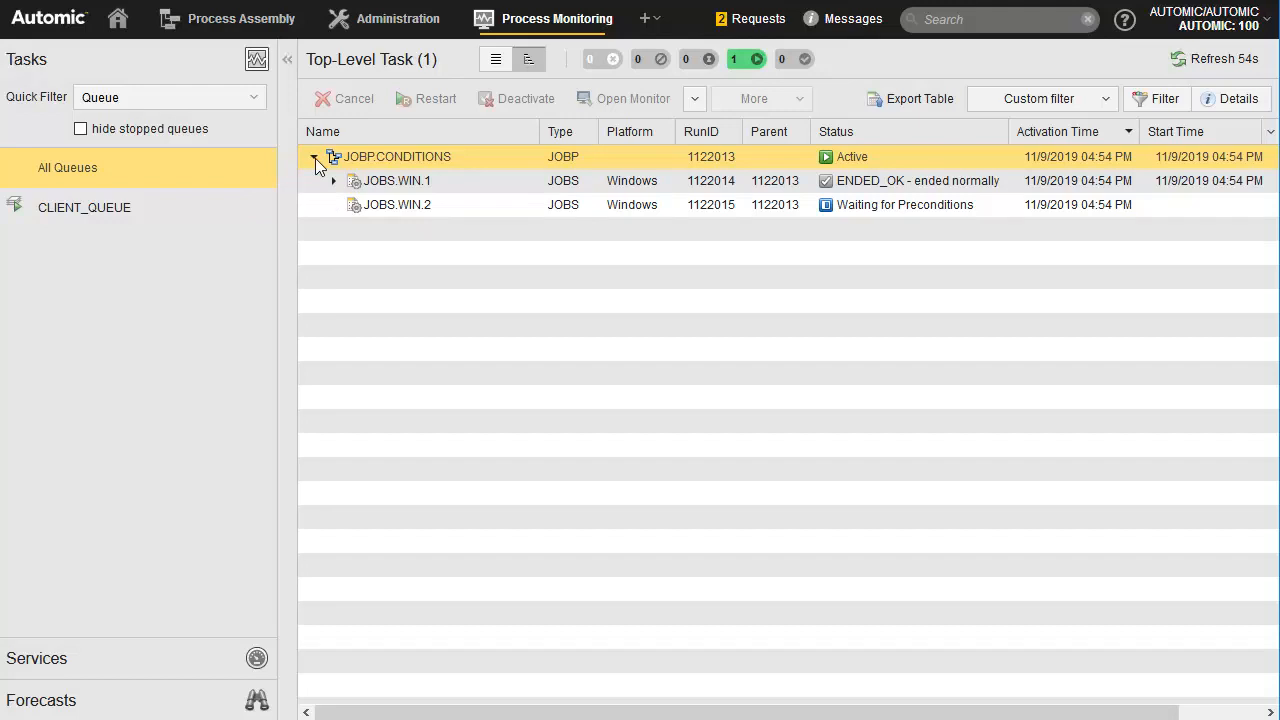
click(397, 204)
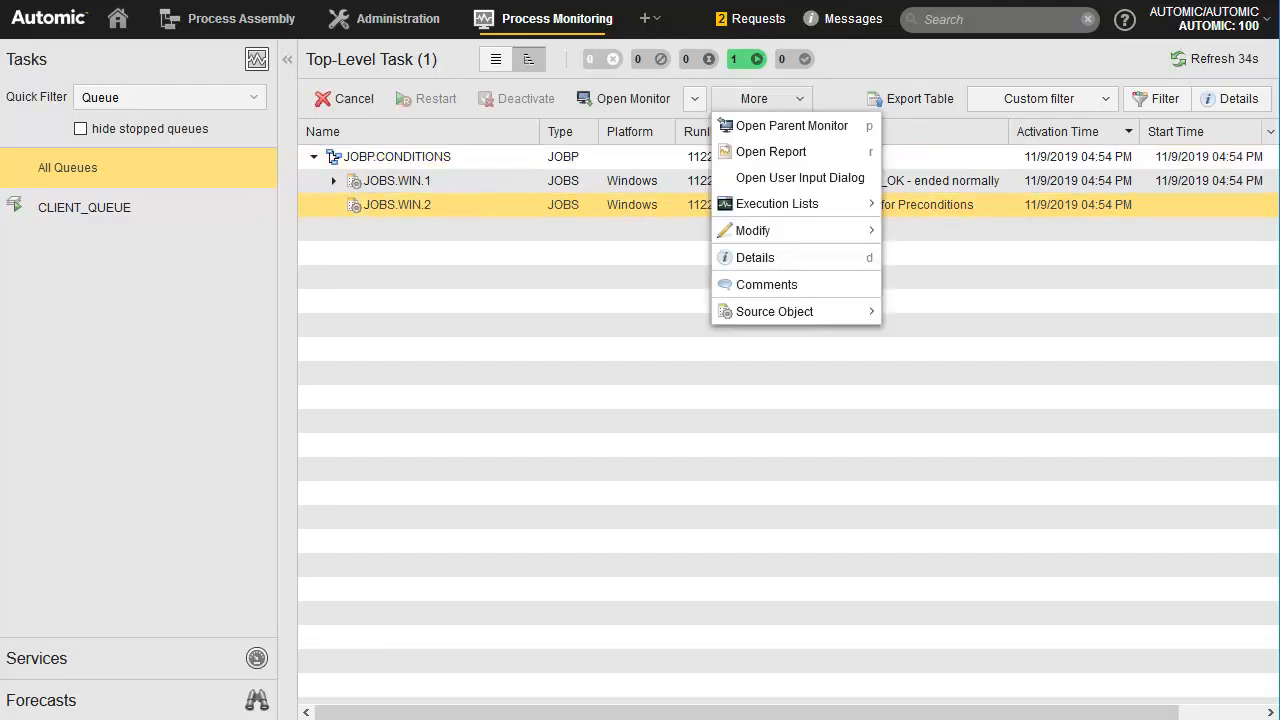
mouse_move(771, 151)
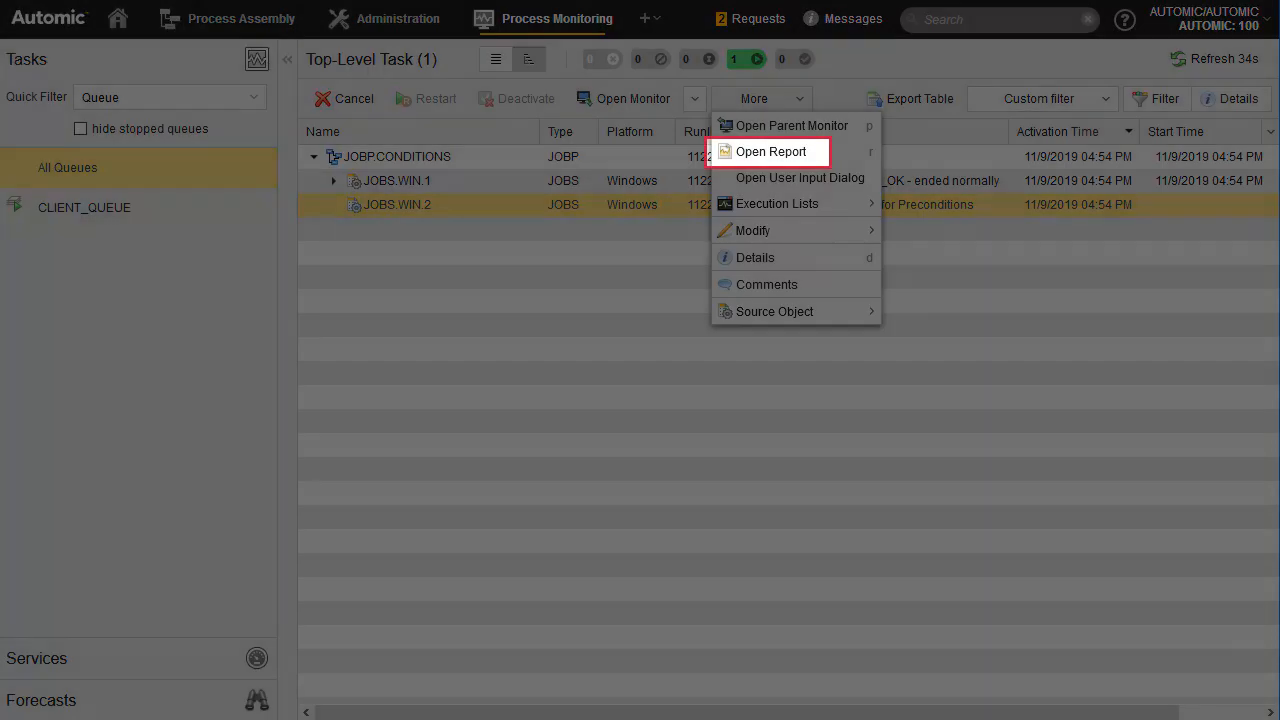
mouse_move(791, 125)
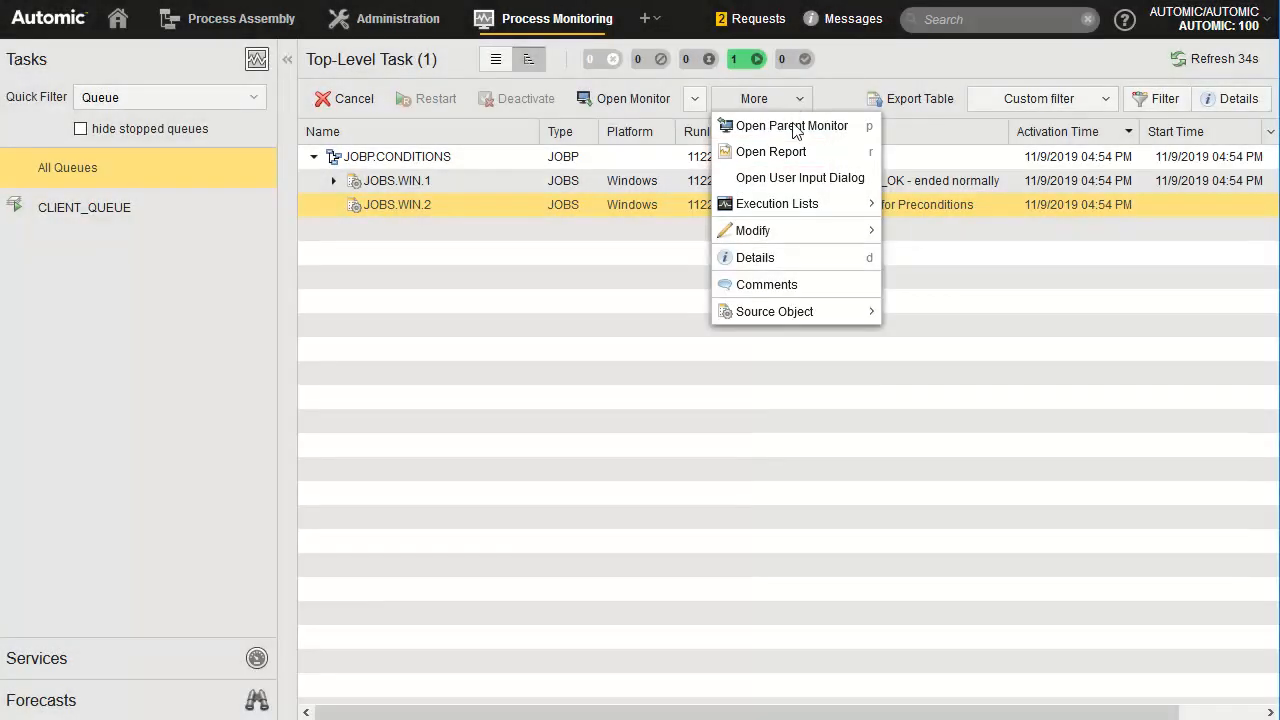
click(771, 151)
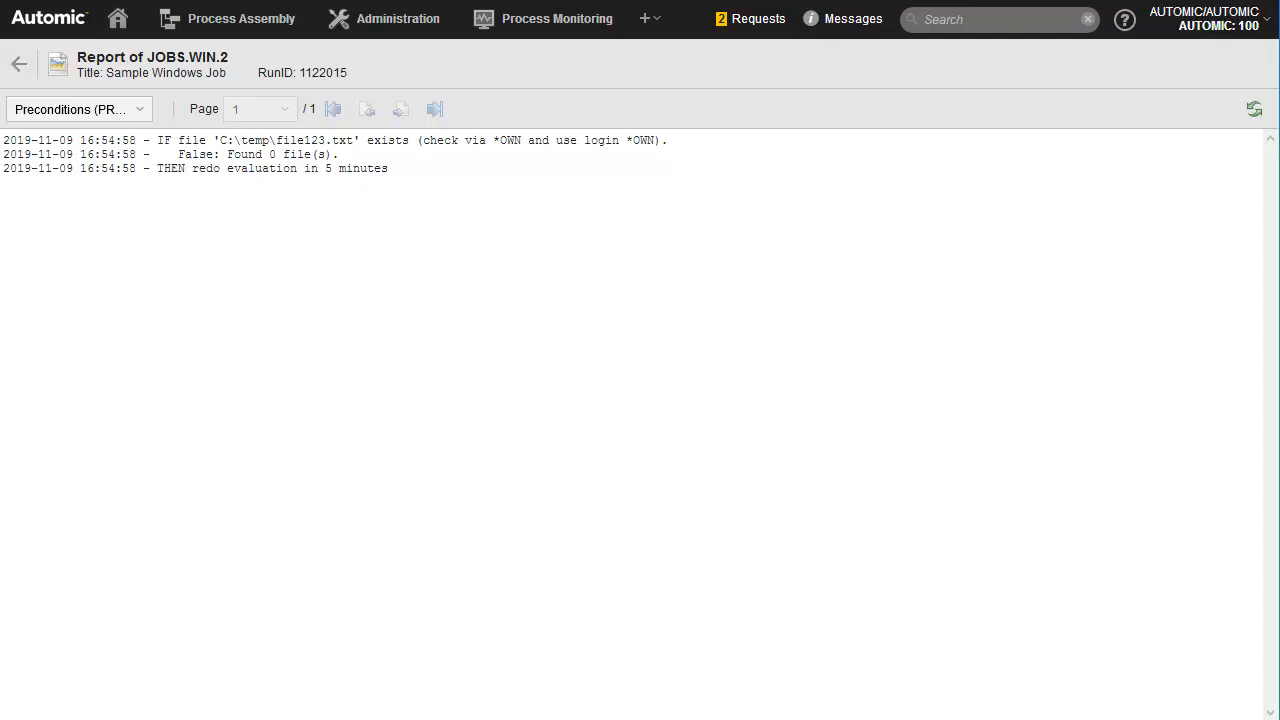